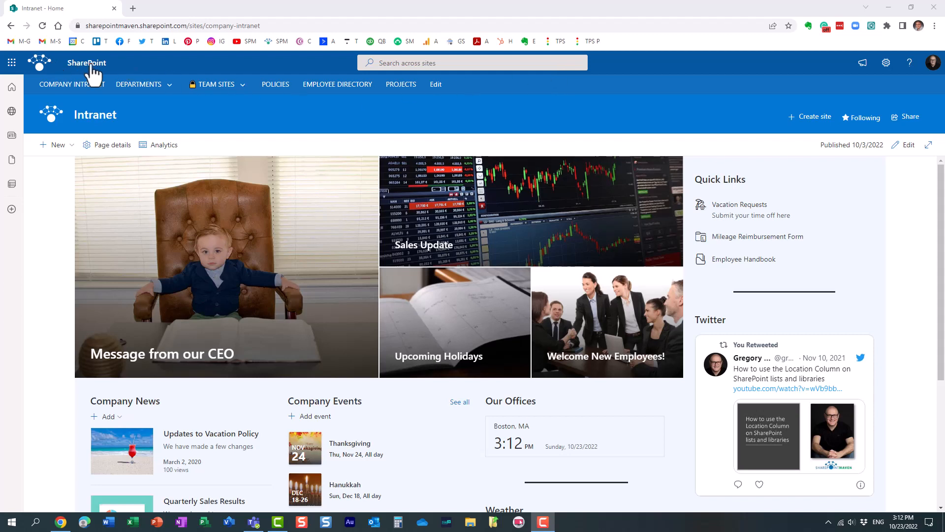
pyautogui.moveTo(305, 73)
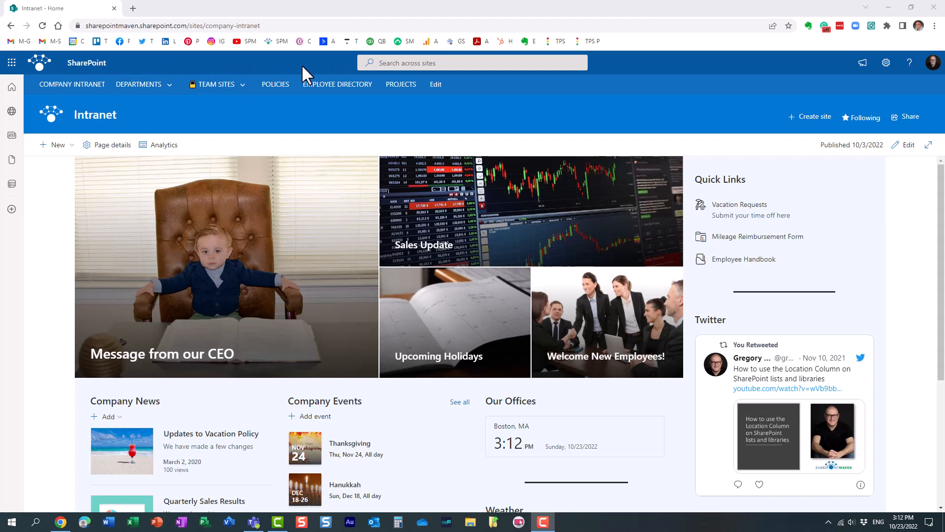
pyautogui.moveTo(184, 67)
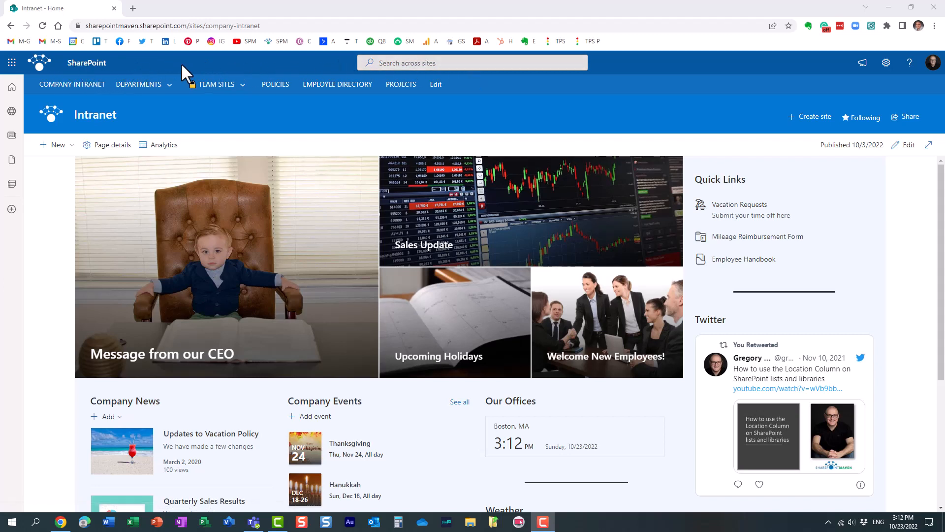
pyautogui.moveTo(191, 69)
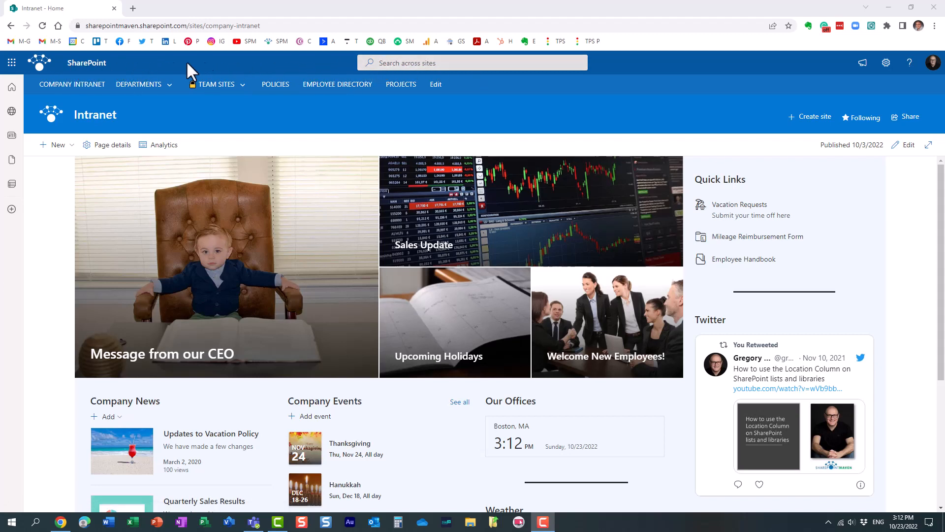
pyautogui.moveTo(147, 73)
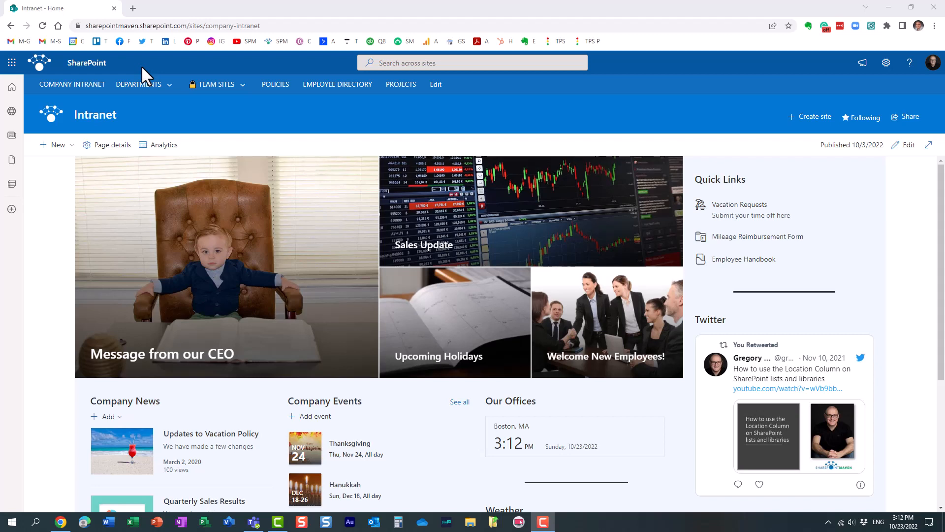
pyautogui.moveTo(304, 65)
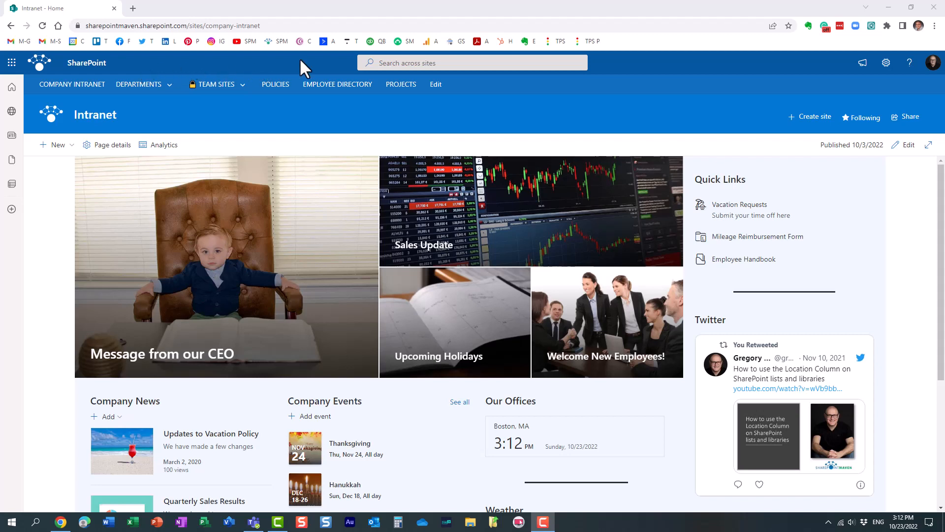
pyautogui.moveTo(296, 74)
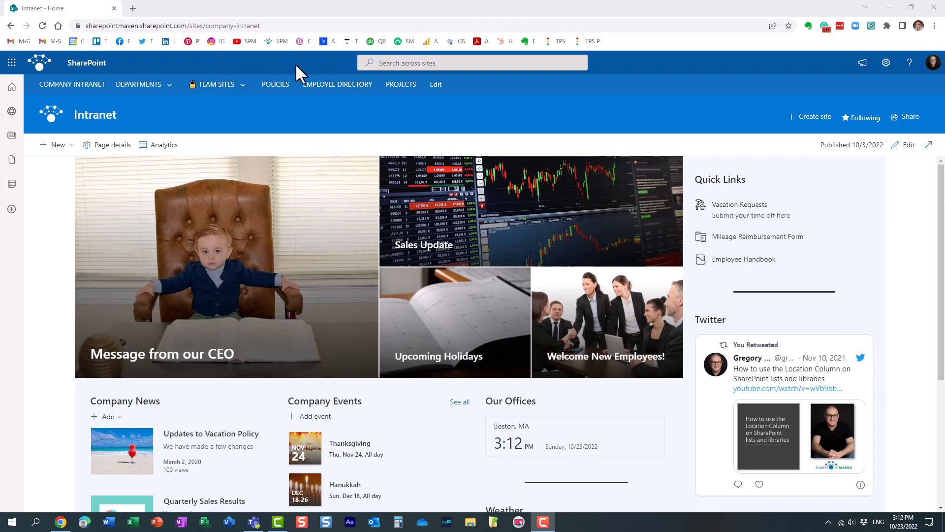
pyautogui.moveTo(201, 74)
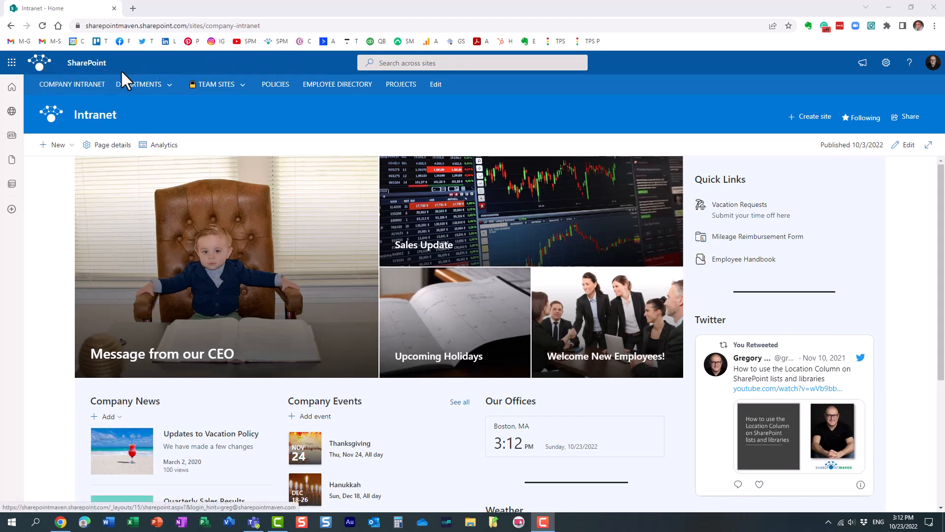
# Browse the site's Change the look theme options from the Settings gear and cancel without saving
pyautogui.click(217, 85)
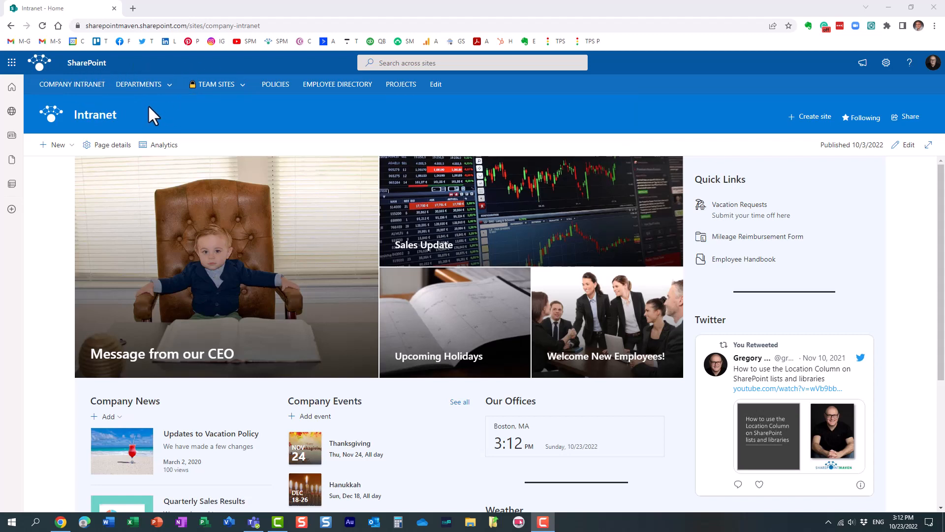
pyautogui.moveTo(731, 154)
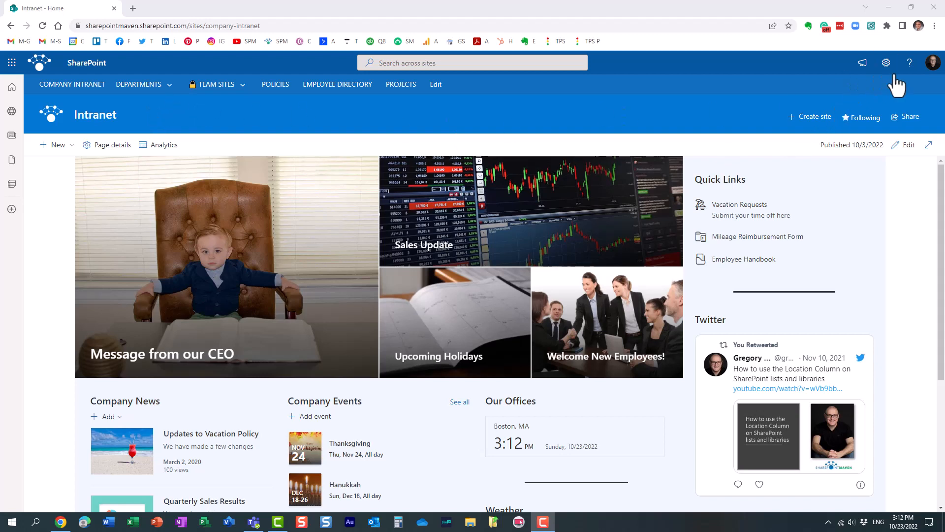
pyautogui.click(886, 62)
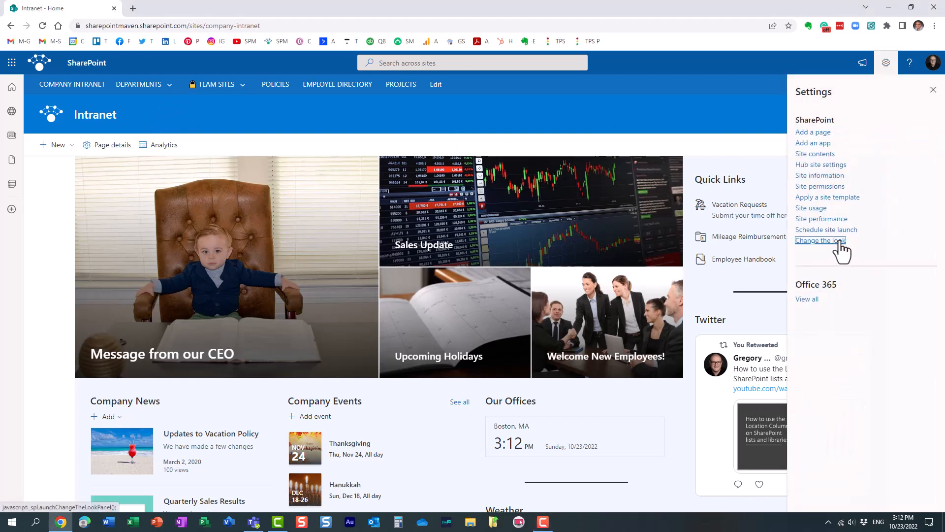
pyautogui.click(820, 240)
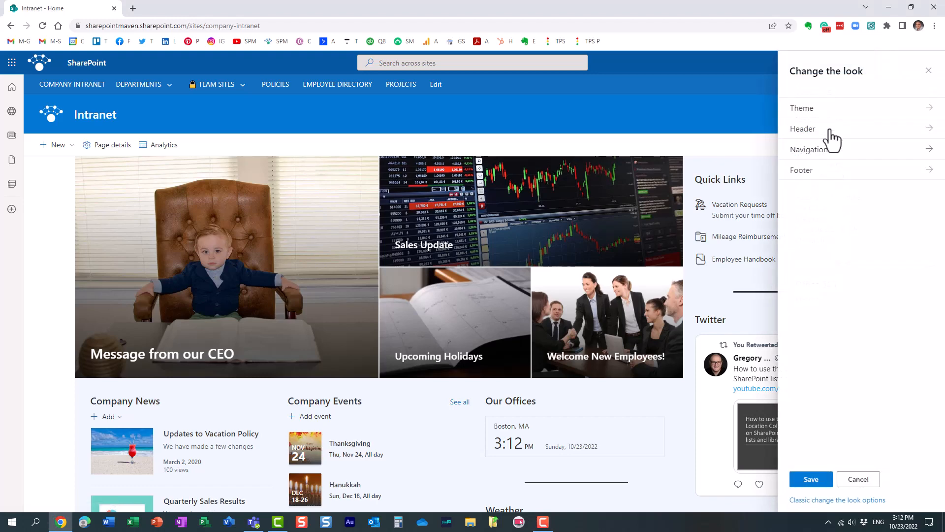
pyautogui.click(802, 108)
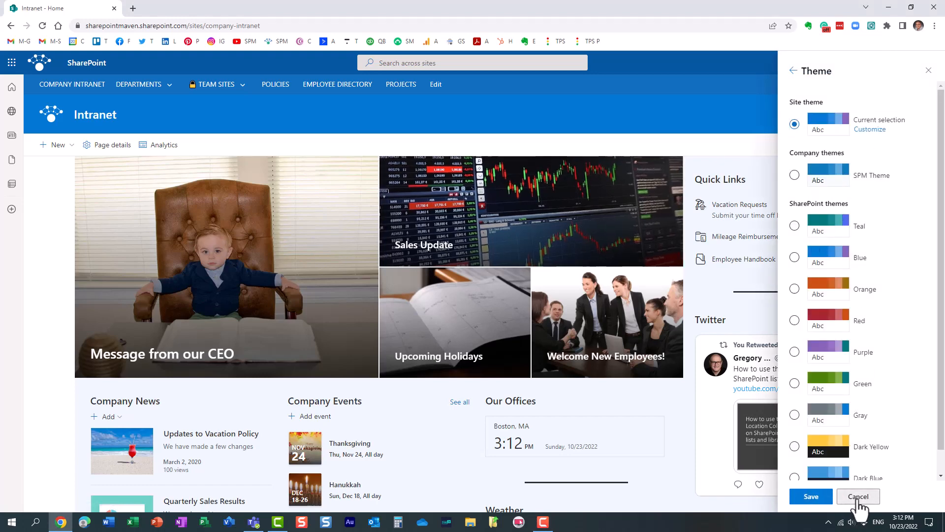
pyautogui.click(859, 497)
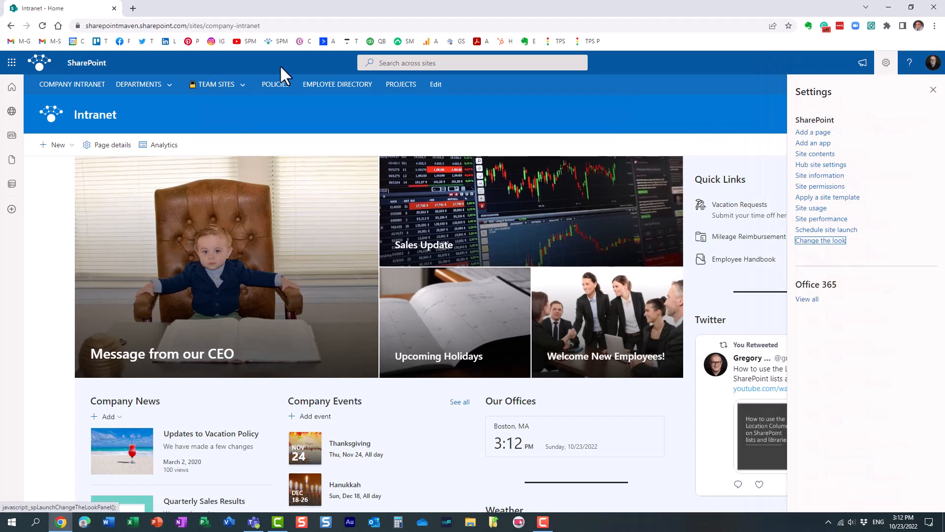
pyautogui.click(217, 84)
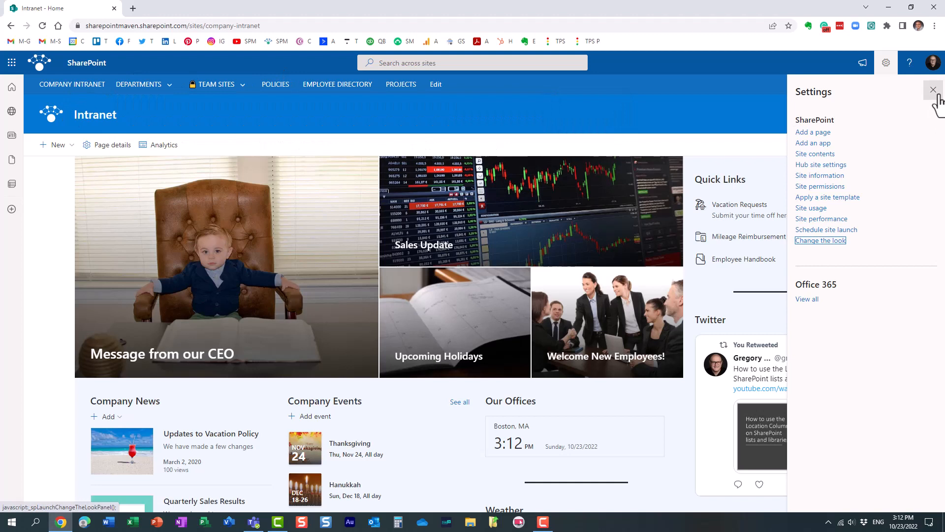
# Close the Settings pane and briefly browse the Departments navigation menu on the intranet home
pyautogui.click(934, 89)
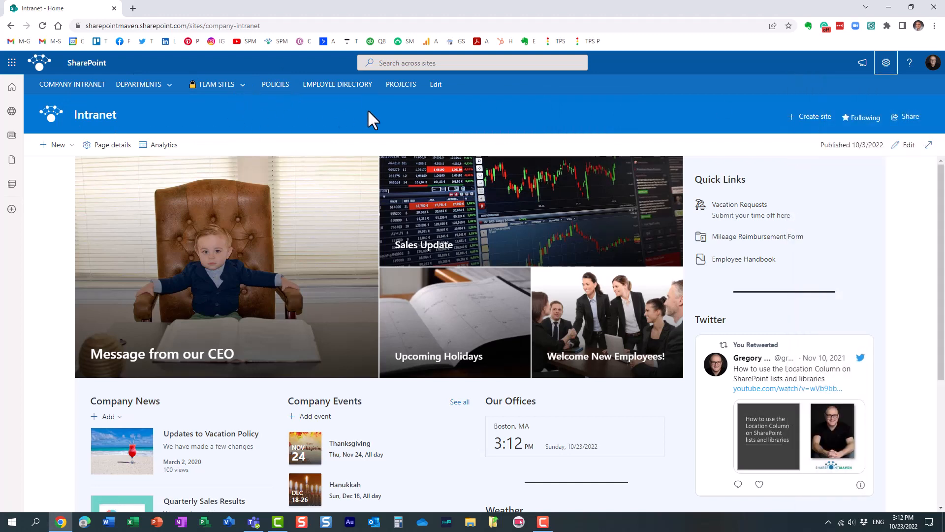
pyautogui.moveTo(291, 64)
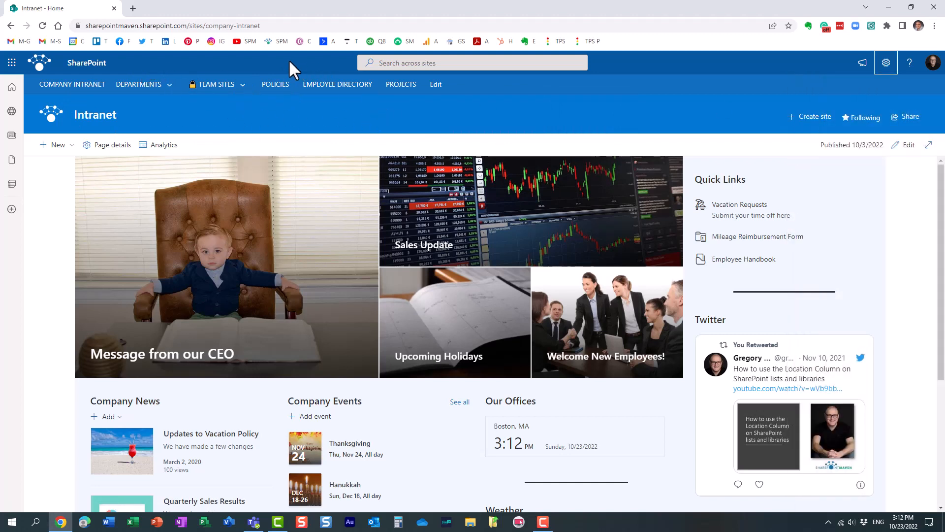
pyautogui.moveTo(313, 146)
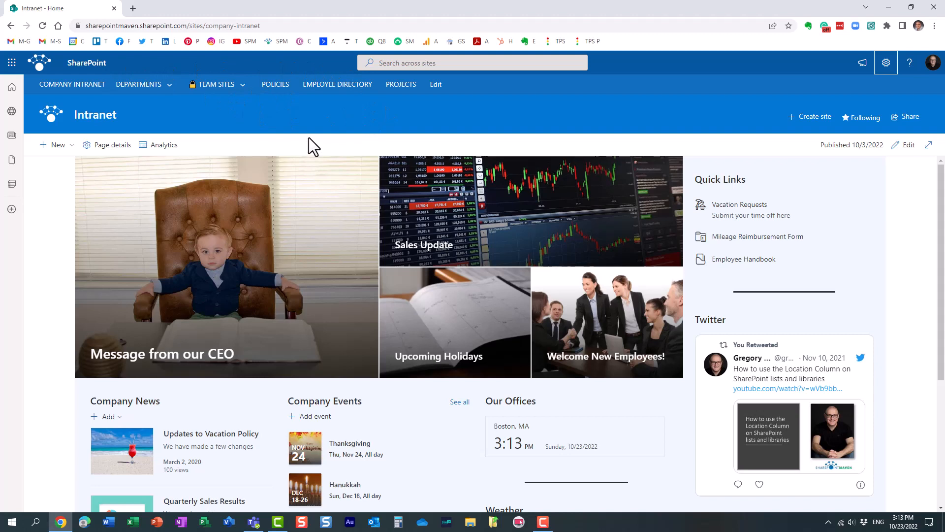
pyautogui.click(137, 84)
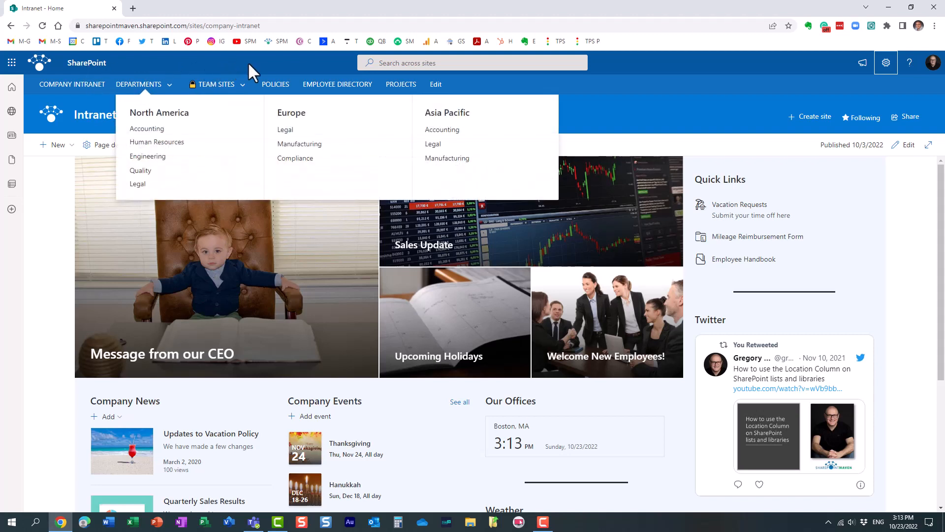
pyautogui.moveTo(225, 73)
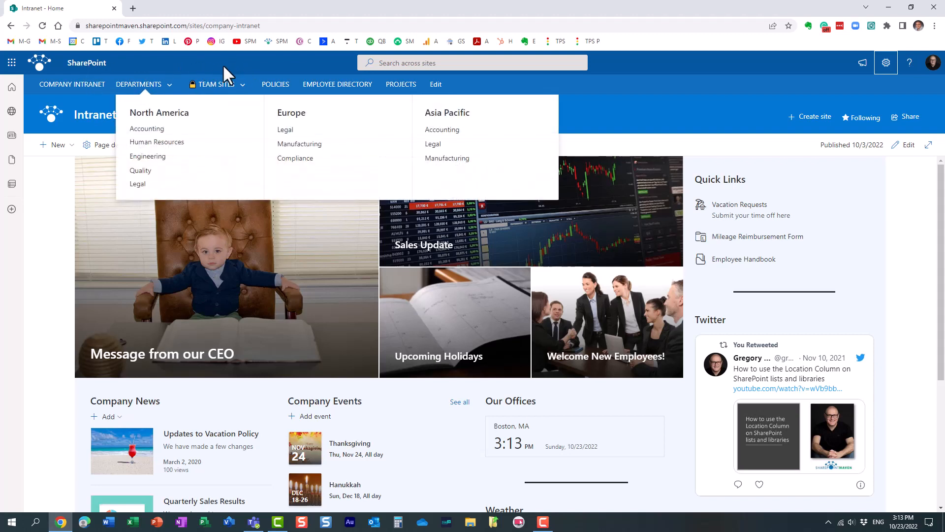
pyautogui.click(631, 120)
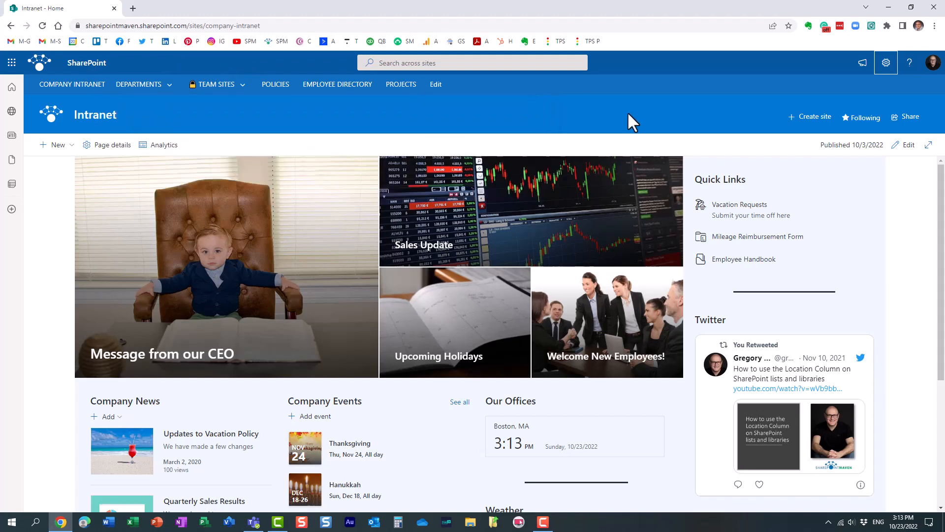
pyautogui.moveTo(380, 124)
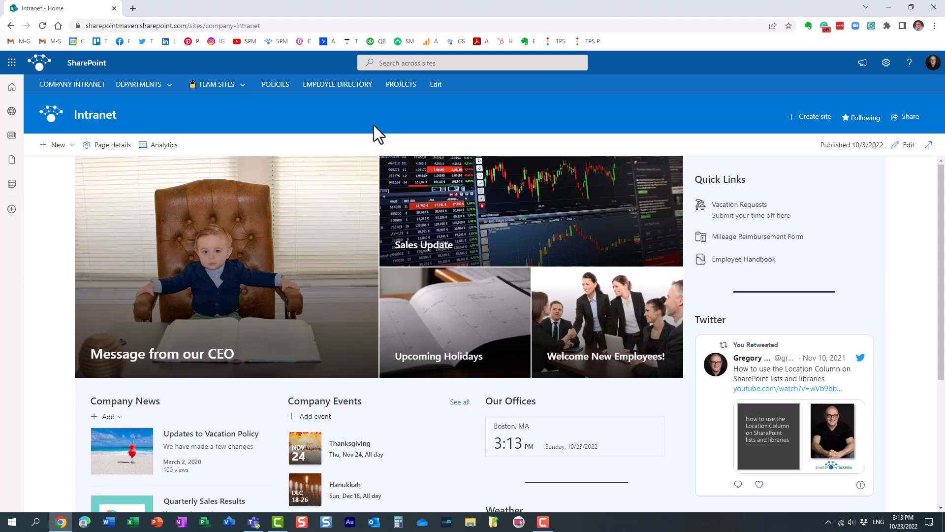
pyautogui.moveTo(352, 118)
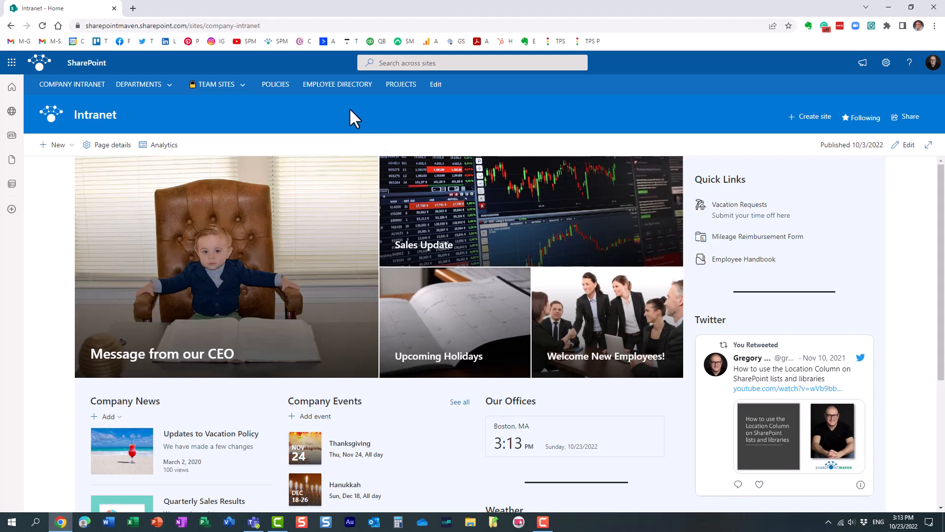
pyautogui.moveTo(263, 77)
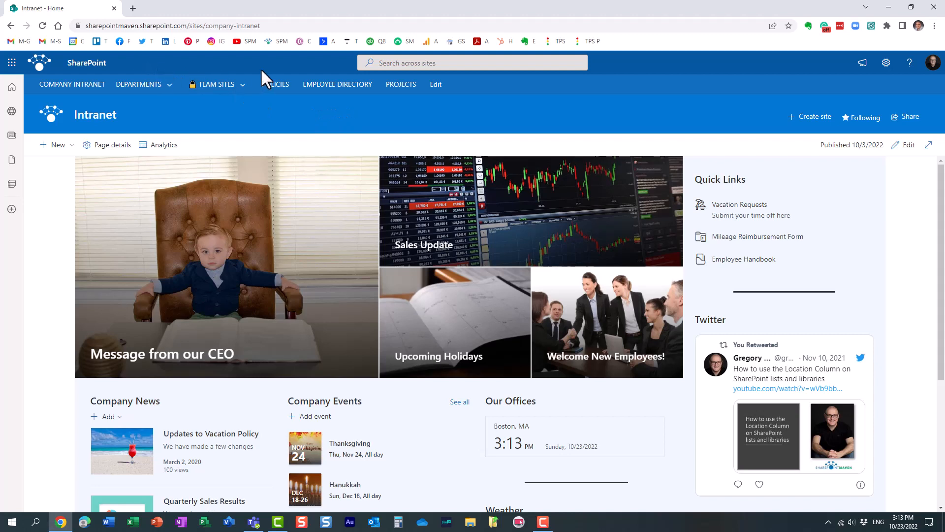
pyautogui.moveTo(305, 79)
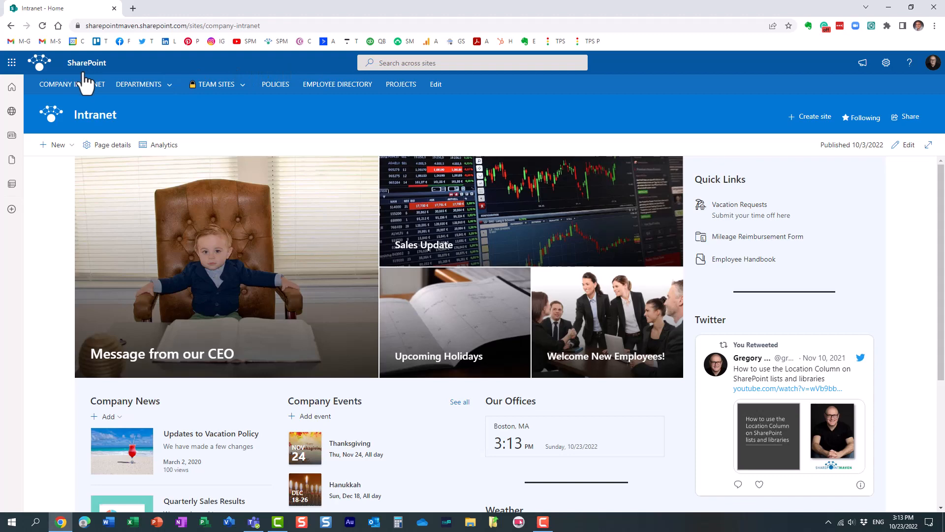
# Launch the Microsoft 365 admin center from the SharePoint app launcher
pyautogui.click(11, 66)
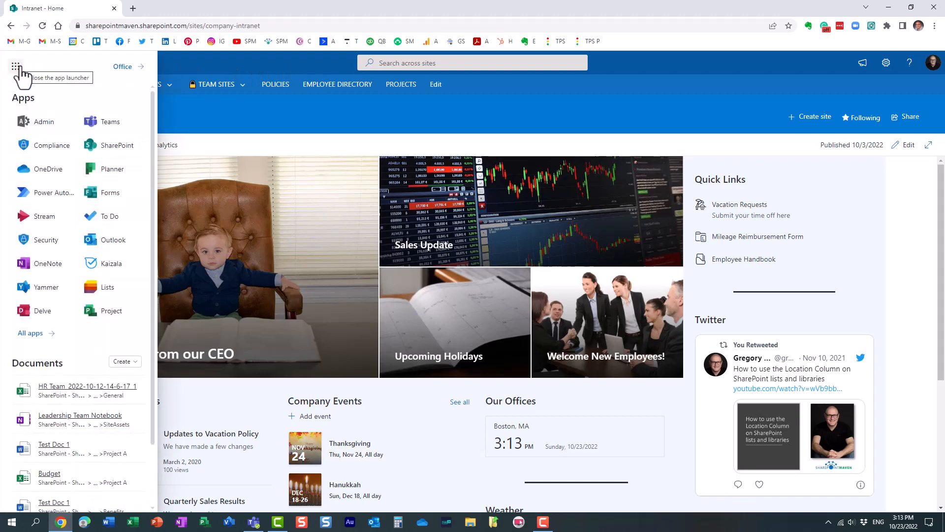
pyautogui.moveTo(40, 123)
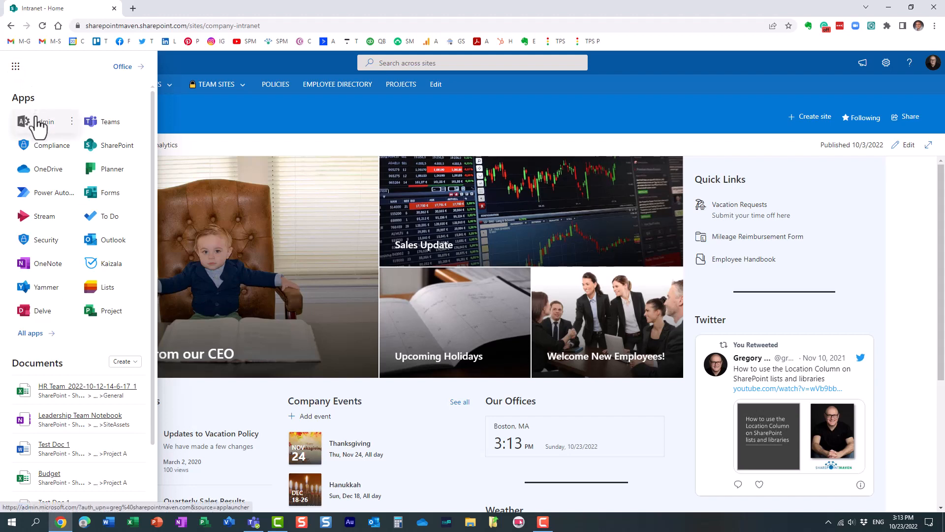
pyautogui.moveTo(42, 124)
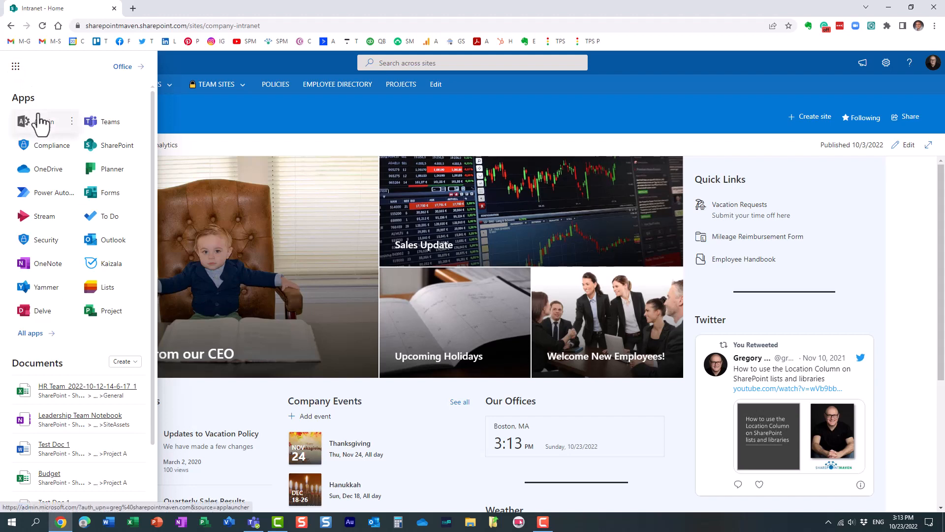
pyautogui.moveTo(37, 120)
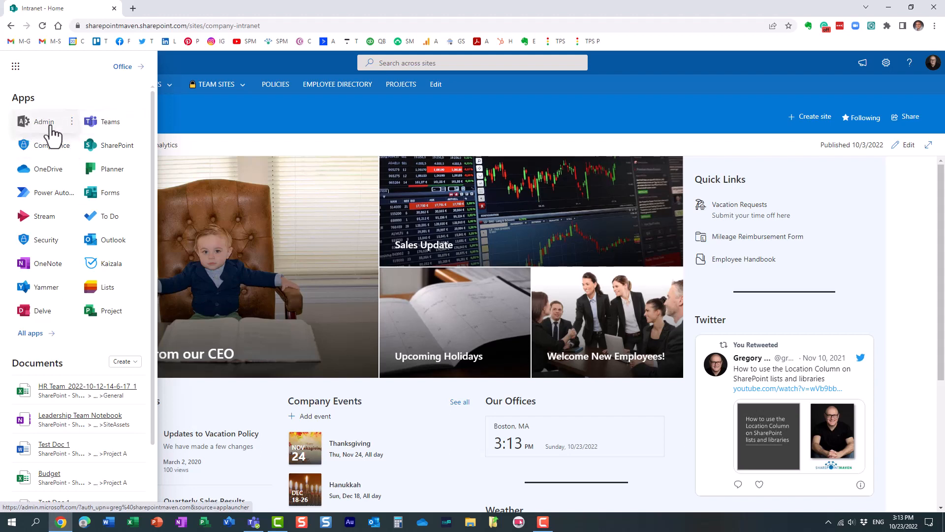
pyautogui.click(44, 122)
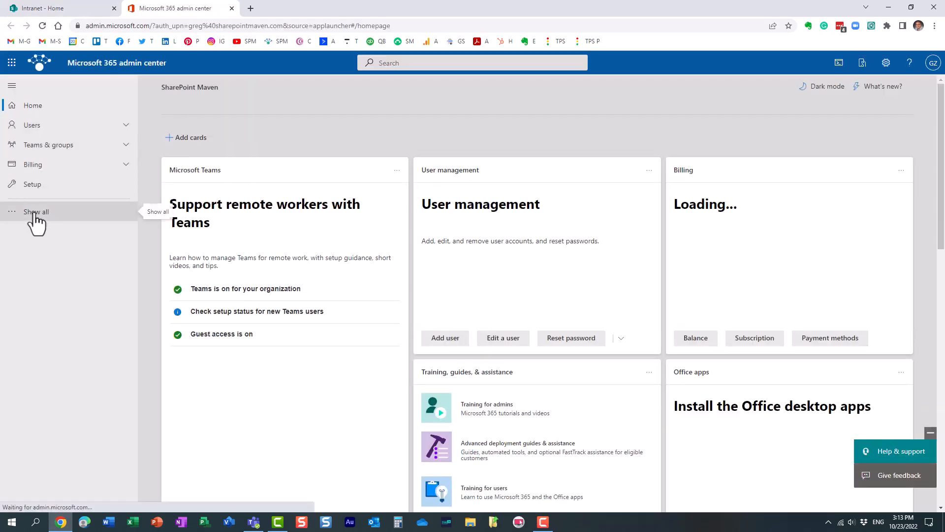
# Reach Custom themes via Show all, Settings, Org settings and the Organization profile tab
pyautogui.click(35, 212)
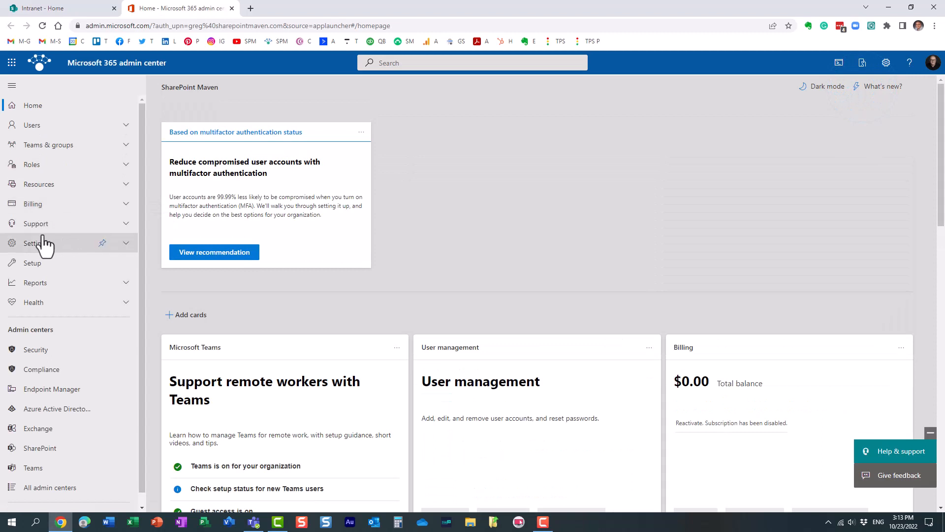
pyautogui.click(36, 244)
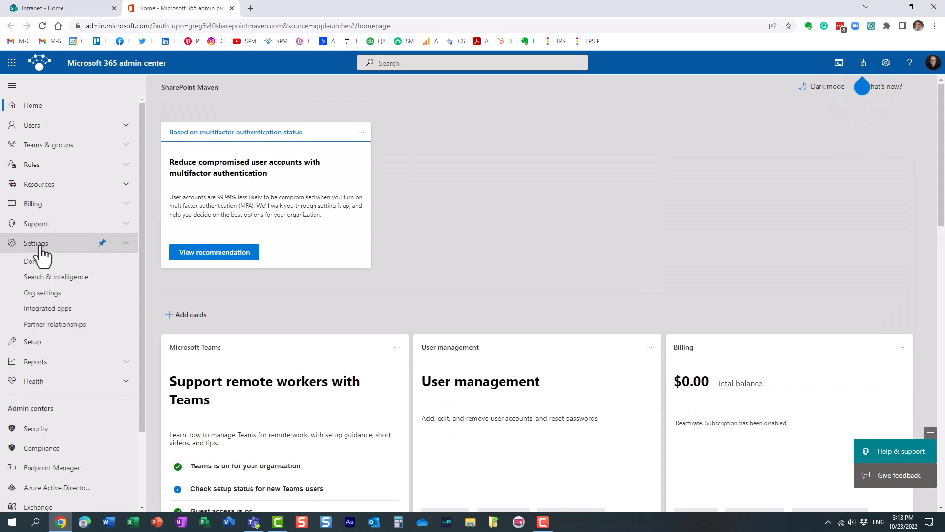
pyautogui.click(42, 292)
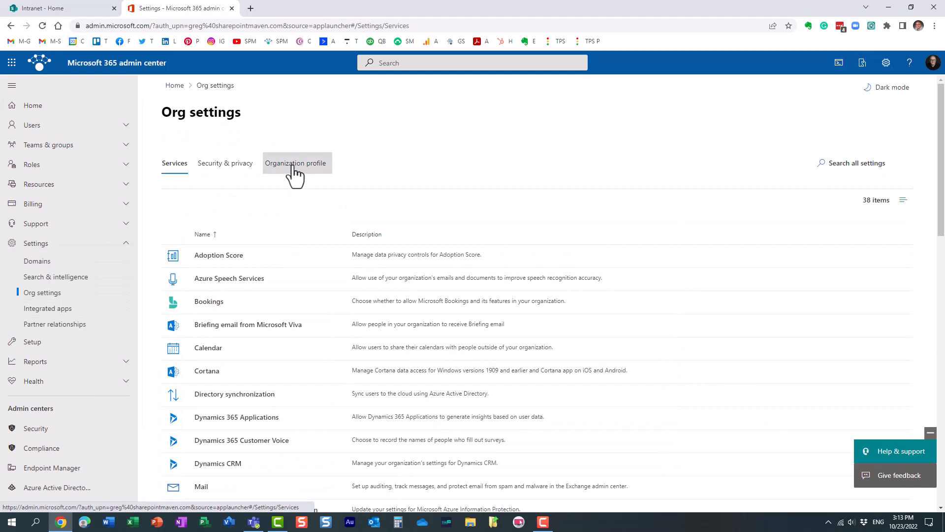
pyautogui.click(295, 164)
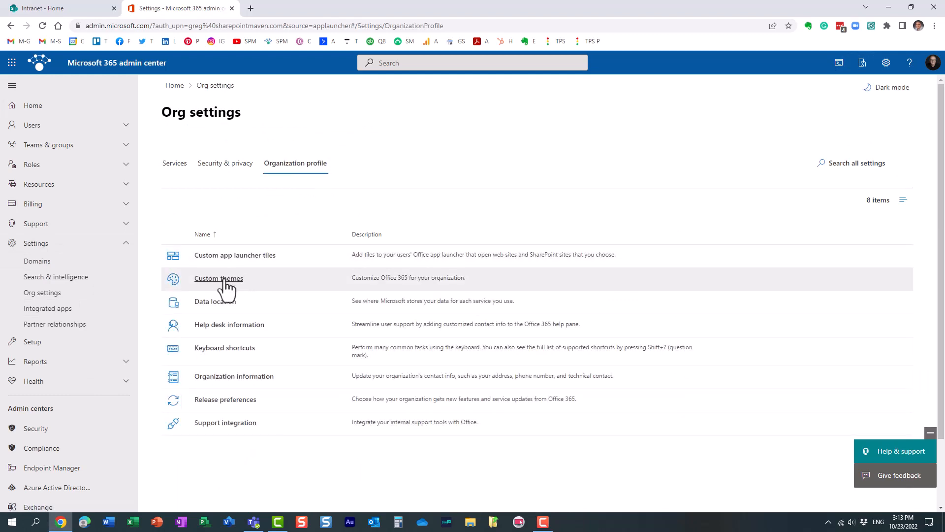
pyautogui.click(218, 277)
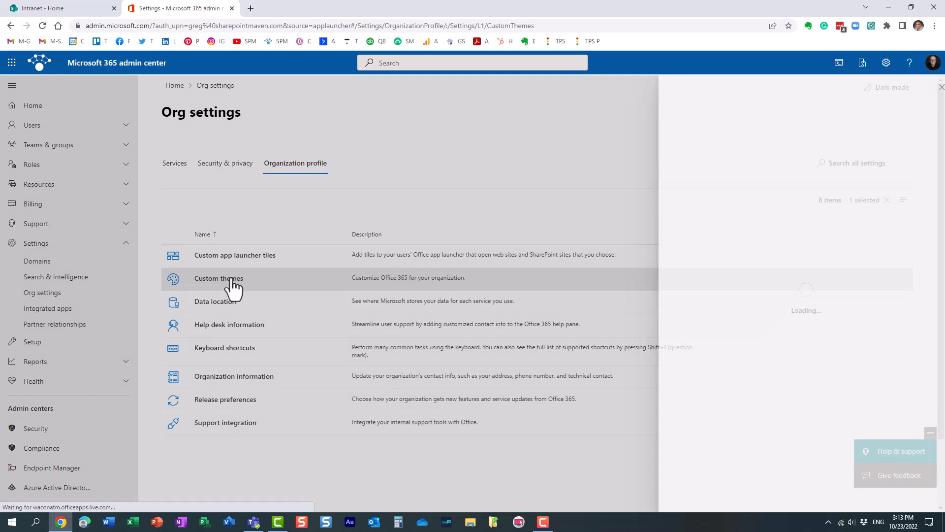
pyautogui.click(218, 278)
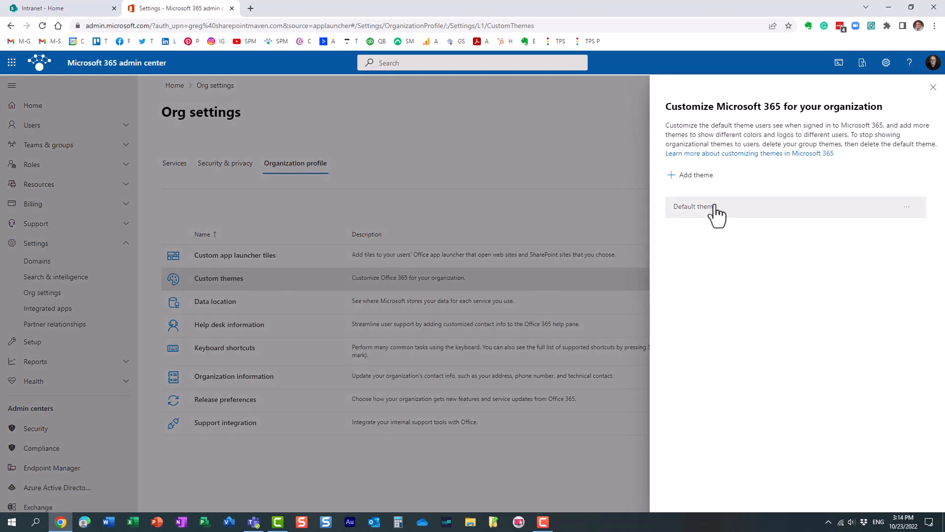
pyautogui.moveTo(682, 217)
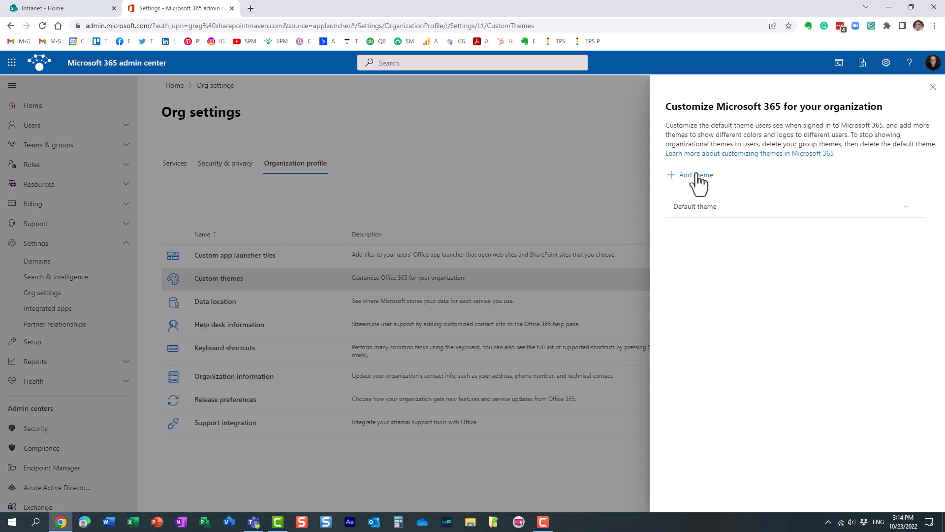
pyautogui.click(691, 176)
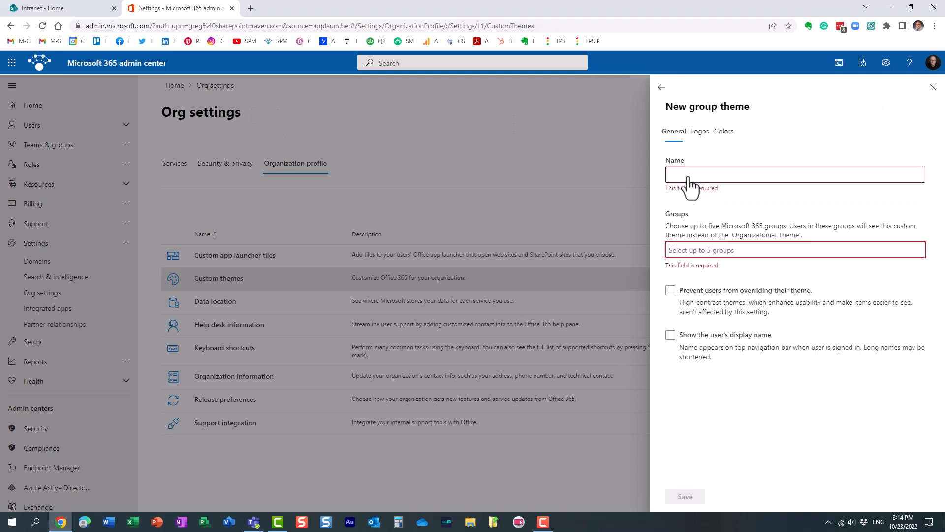
pyautogui.moveTo(941, 215)
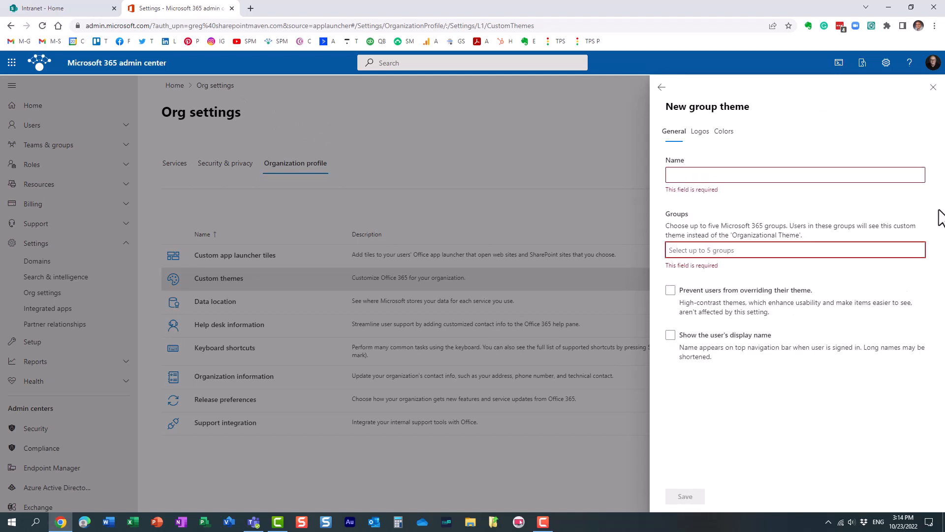
pyautogui.click(934, 87)
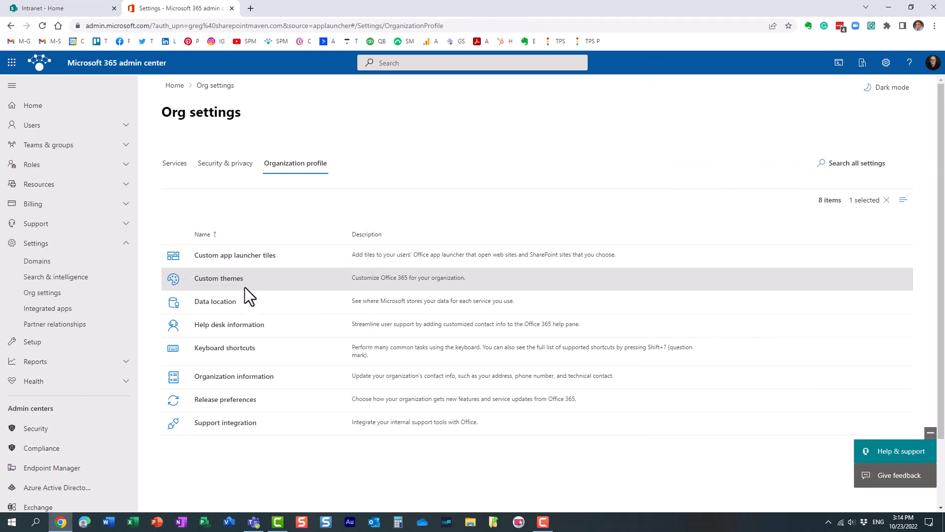
pyautogui.click(219, 278)
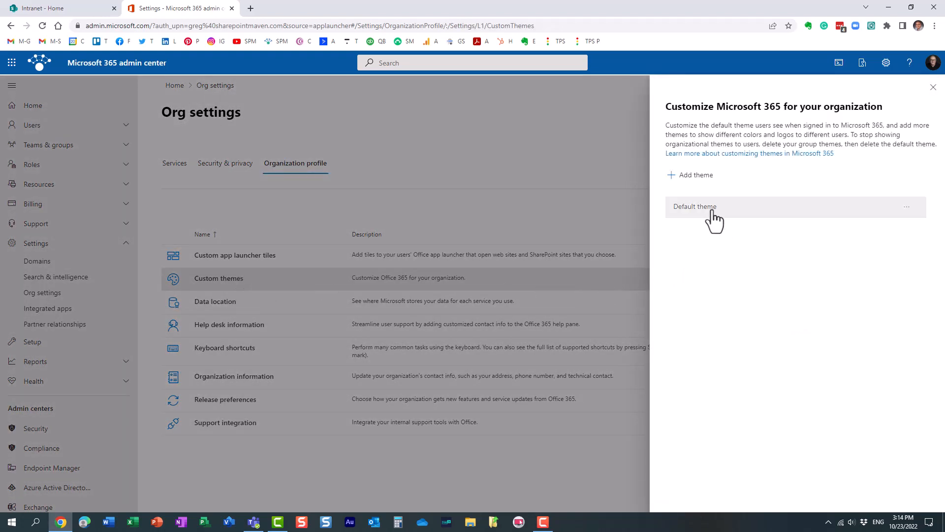
# Open the Default theme entry to view its General settings
pyautogui.click(695, 207)
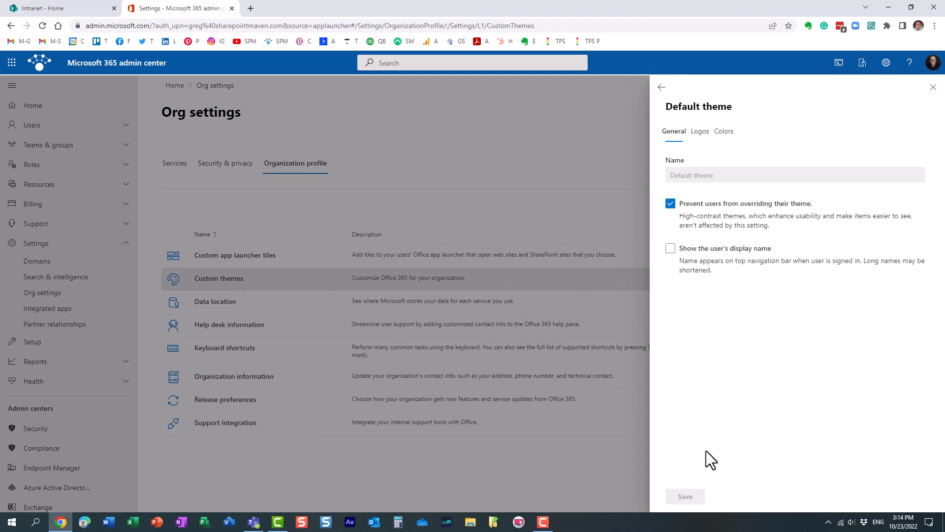
pyautogui.moveTo(743, 156)
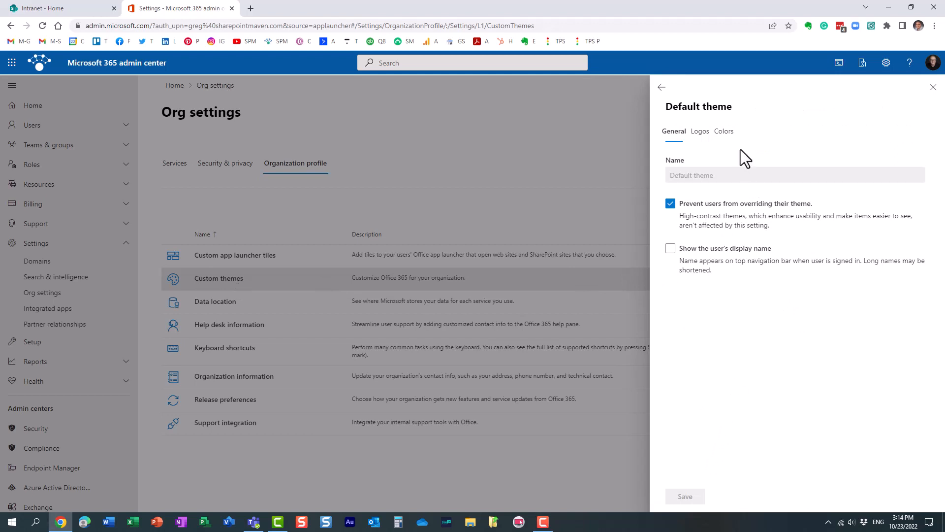
pyautogui.moveTo(758, 179)
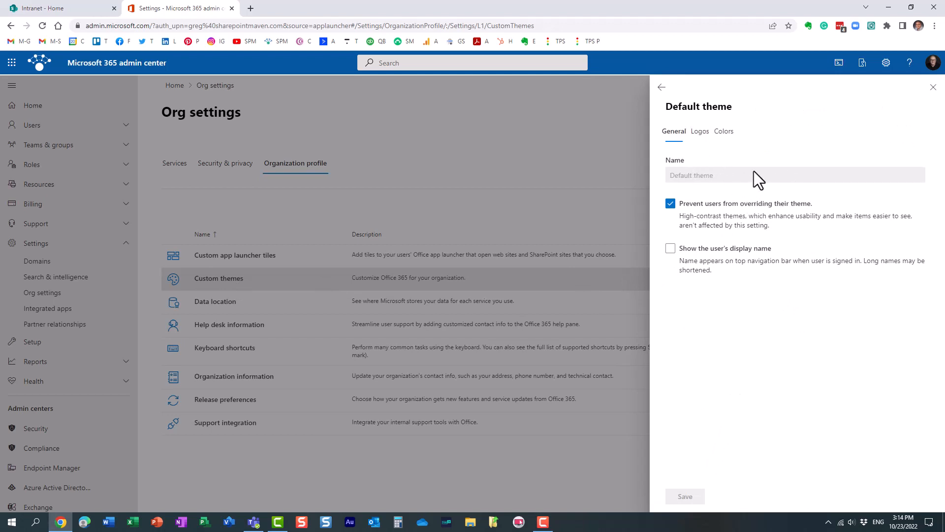
pyautogui.moveTo(686, 225)
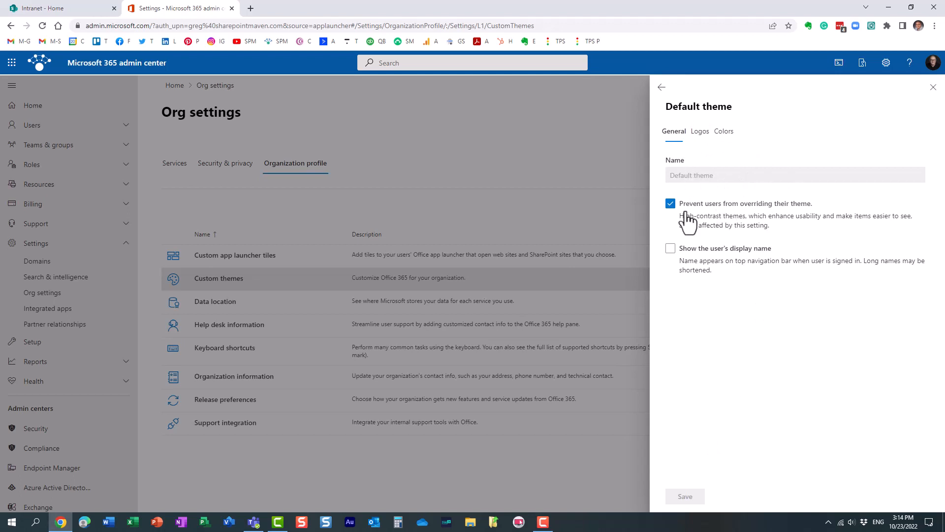
pyautogui.moveTo(689, 213)
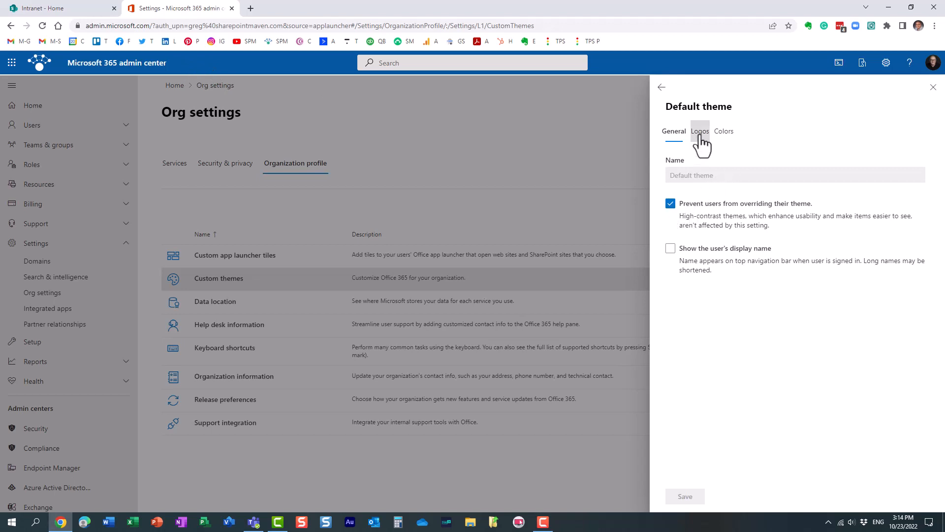
pyautogui.moveTo(725, 131)
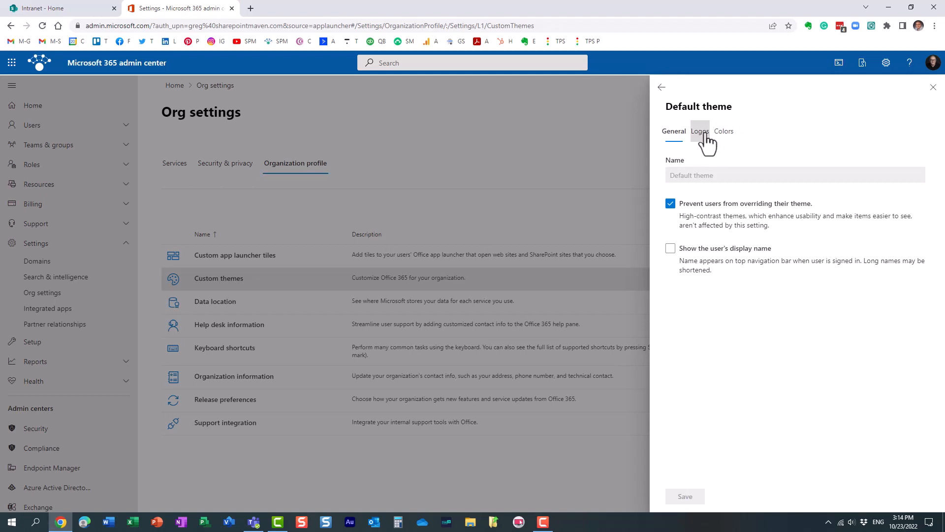
pyautogui.moveTo(701, 138)
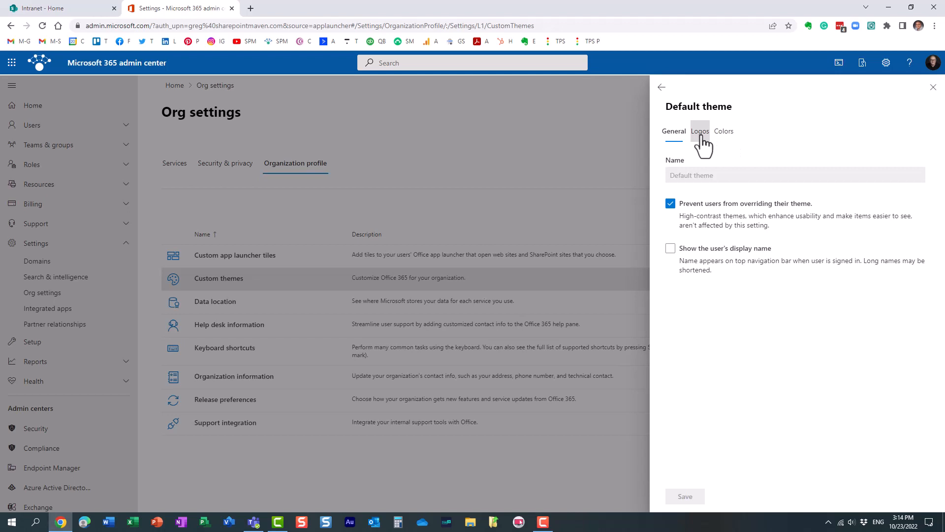
# On the Colors tab, bring up the colour picker for the navigation bar colour #0558a1
pyautogui.click(725, 131)
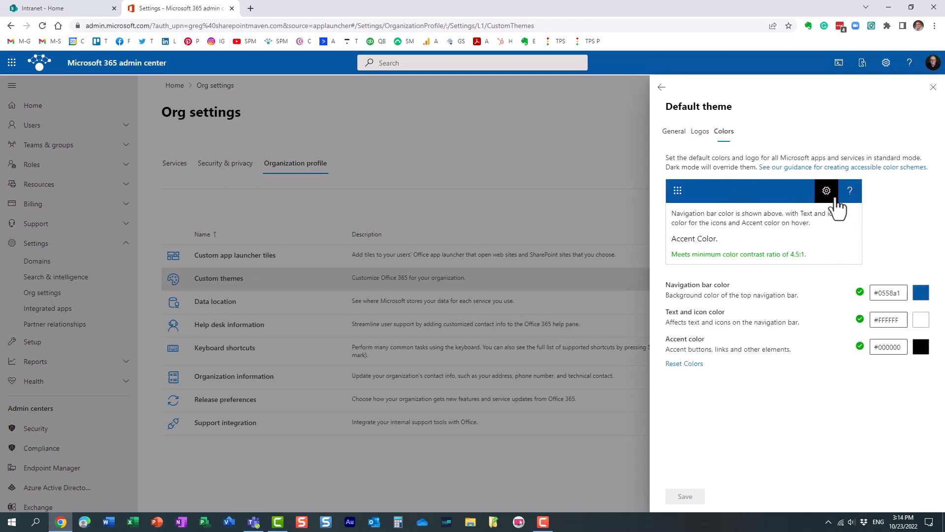
pyautogui.moveTo(783, 349)
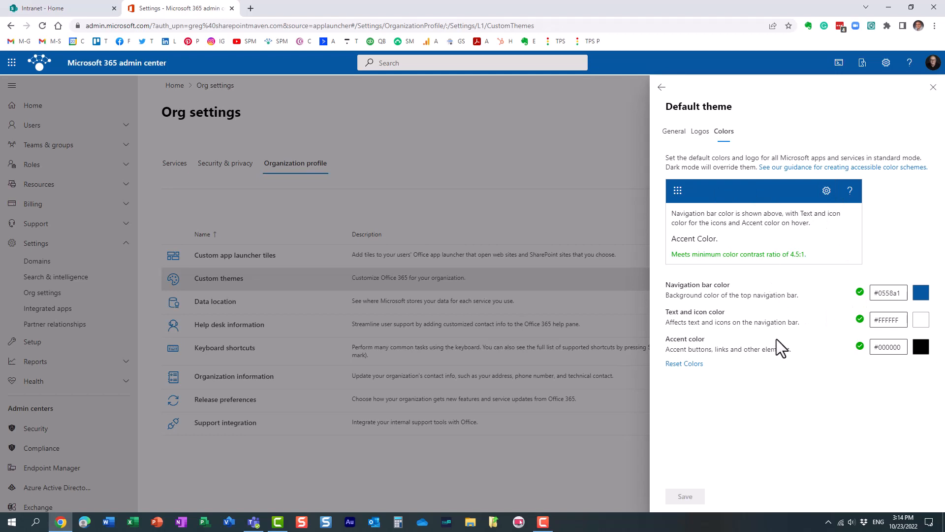
pyautogui.moveTo(748, 300)
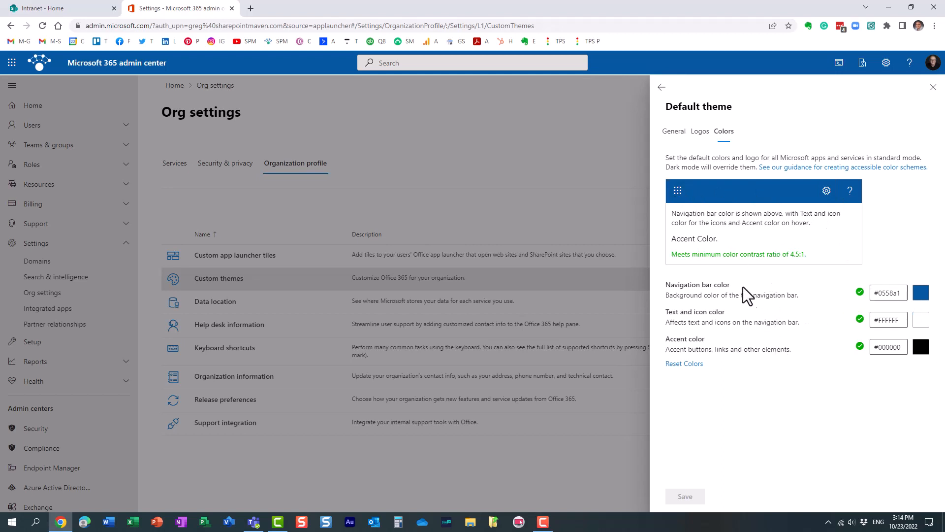
pyautogui.moveTo(733, 197)
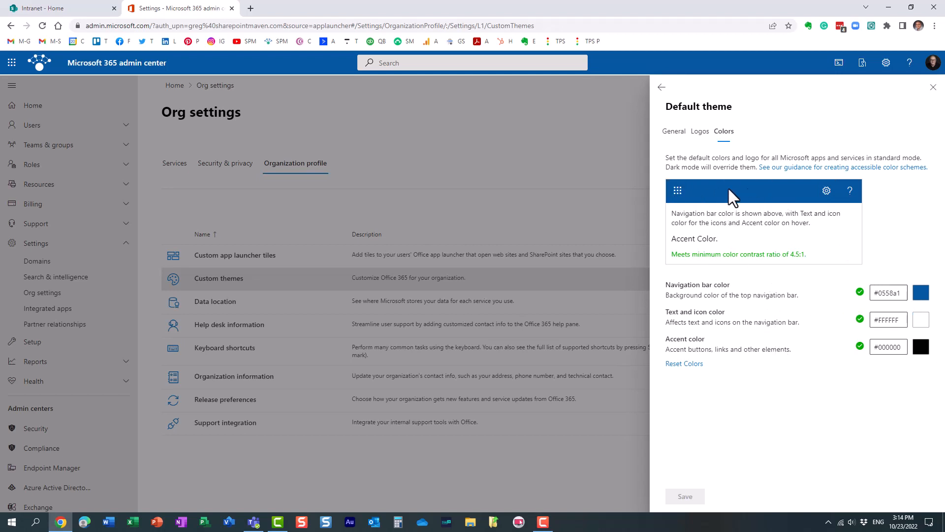
pyautogui.moveTo(780, 199)
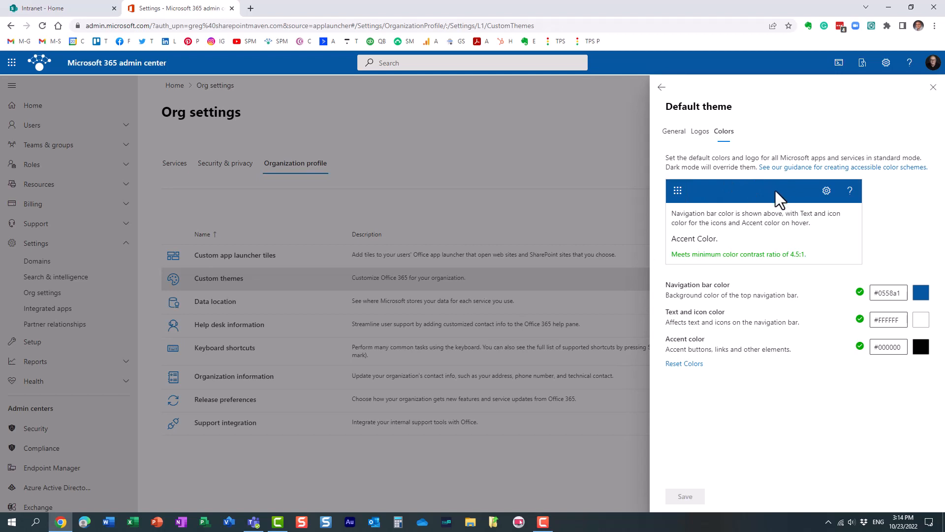
pyautogui.moveTo(854, 322)
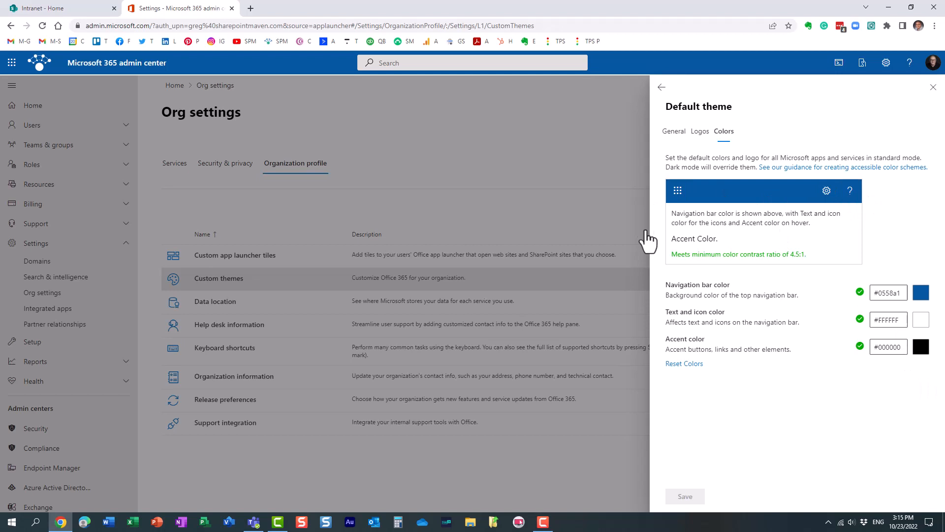
pyautogui.moveTo(744, 193)
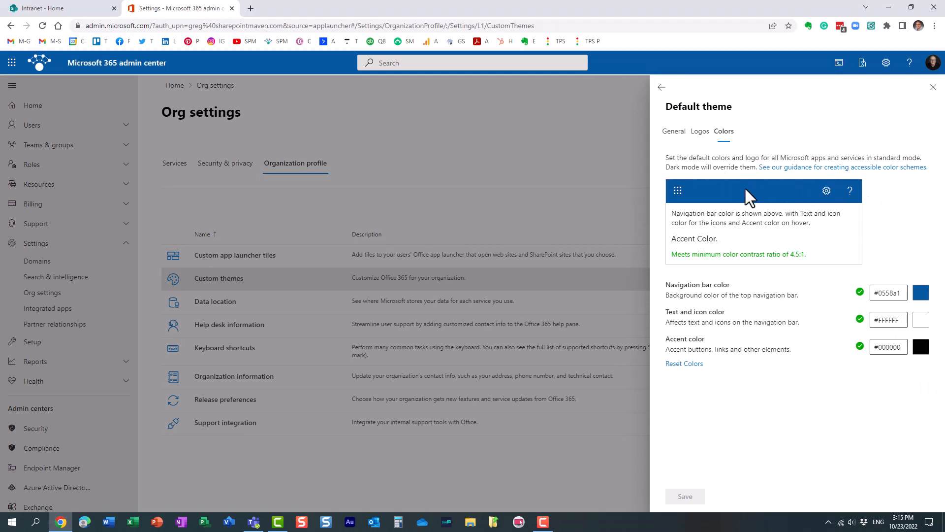
pyautogui.click(888, 292)
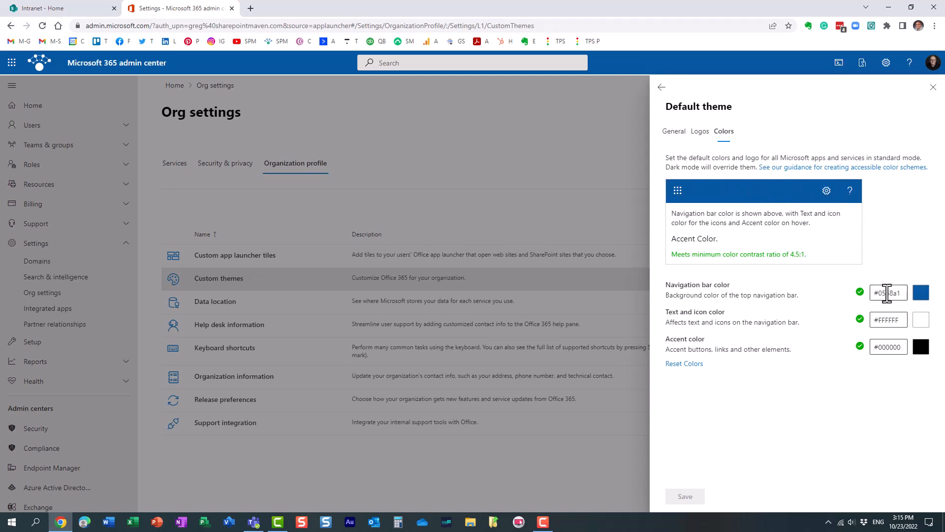
pyautogui.click(923, 292)
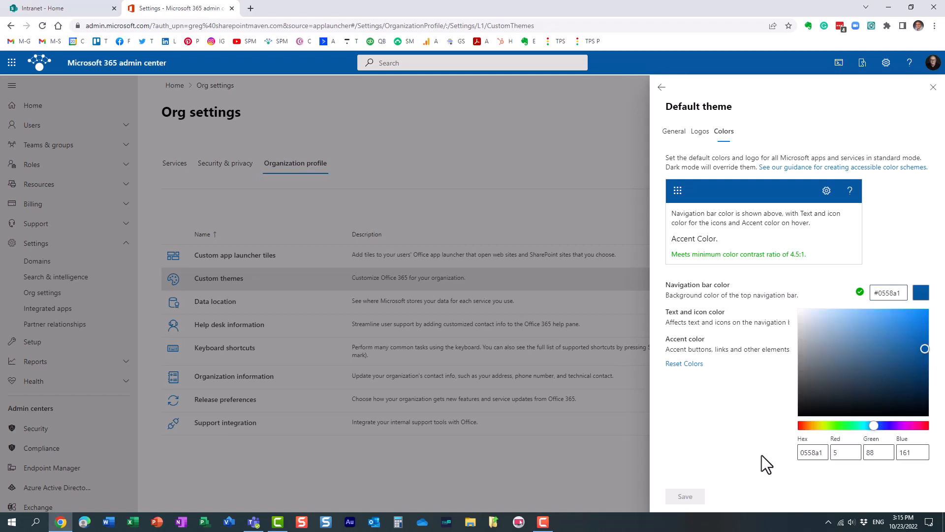
pyautogui.moveTo(937, 172)
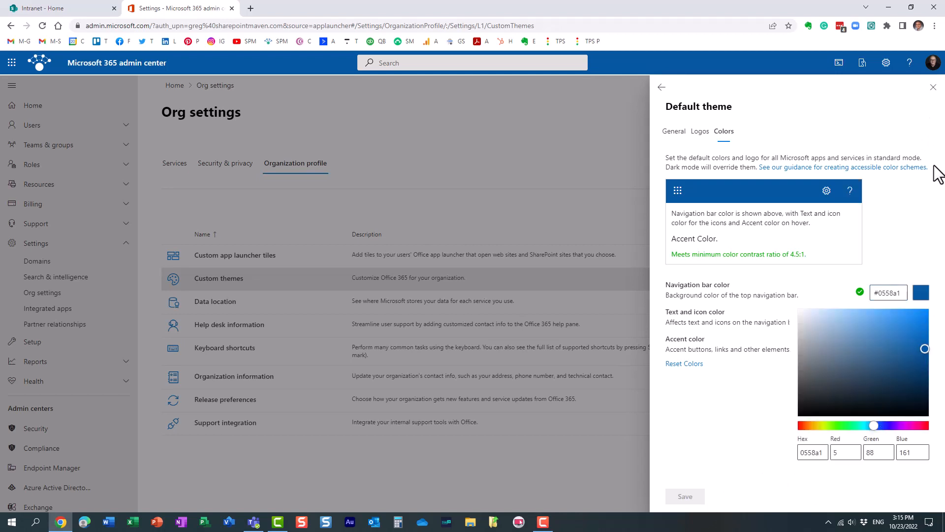
# Review the Logos tab and intranet on-click link, then close the default theme panel unsaved
pyautogui.click(699, 131)
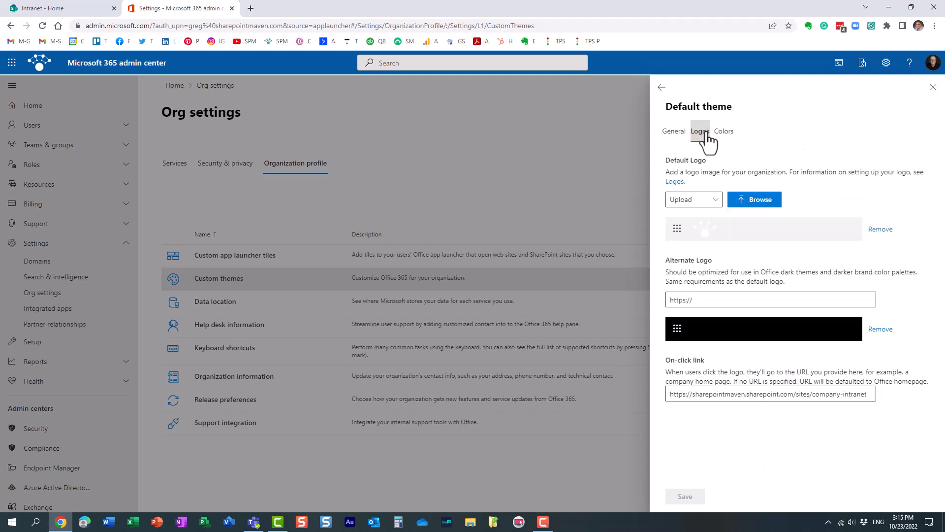
pyautogui.click(699, 131)
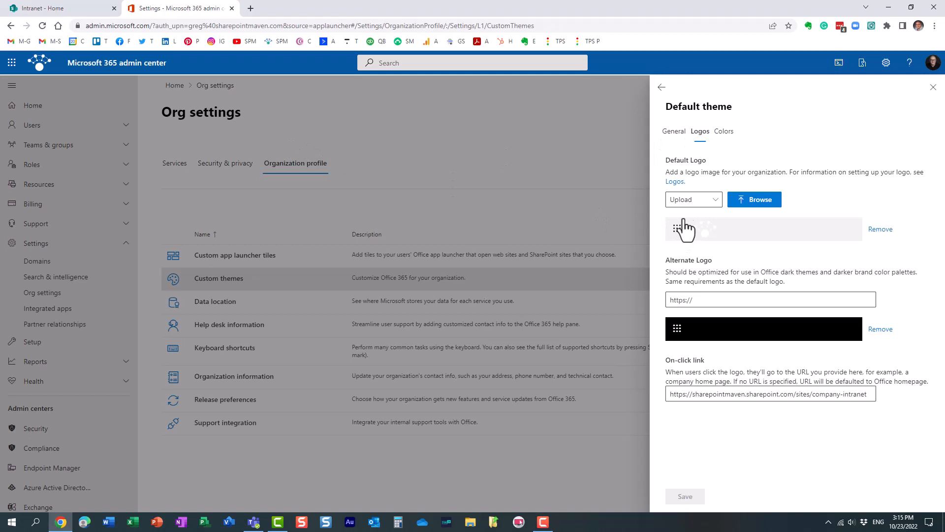
pyautogui.moveTo(43, 65)
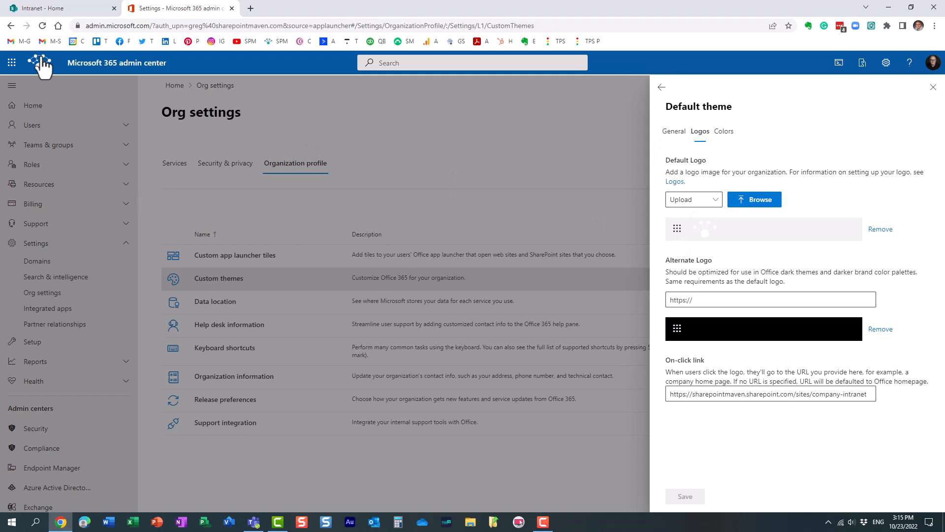
pyautogui.moveTo(48, 81)
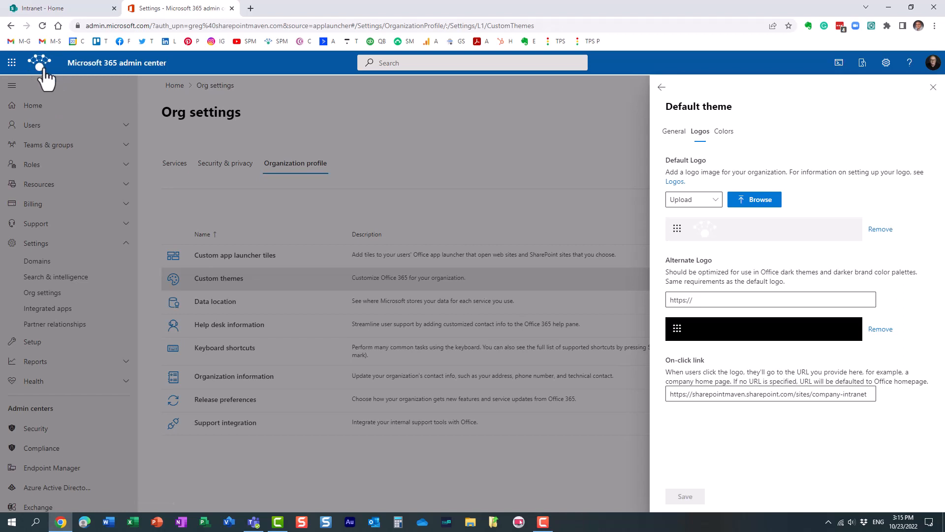
pyautogui.moveTo(729, 223)
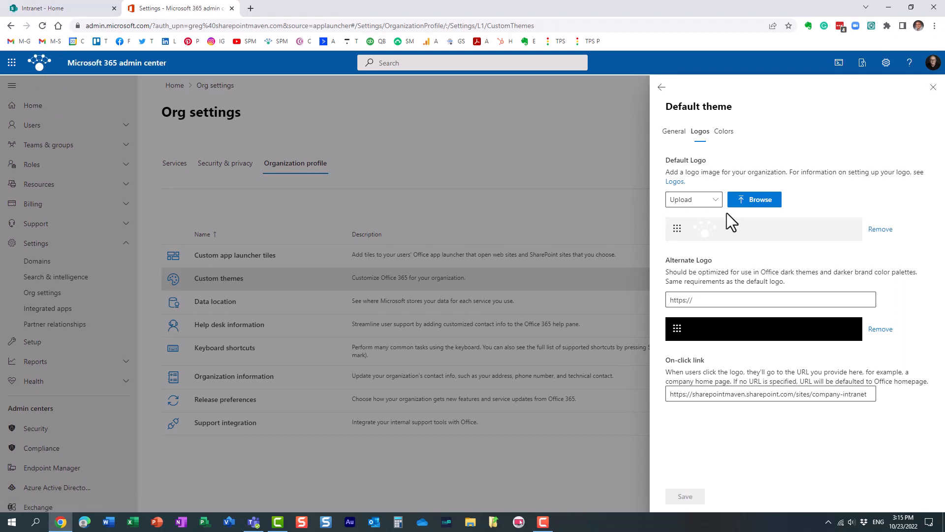
pyautogui.moveTo(703, 234)
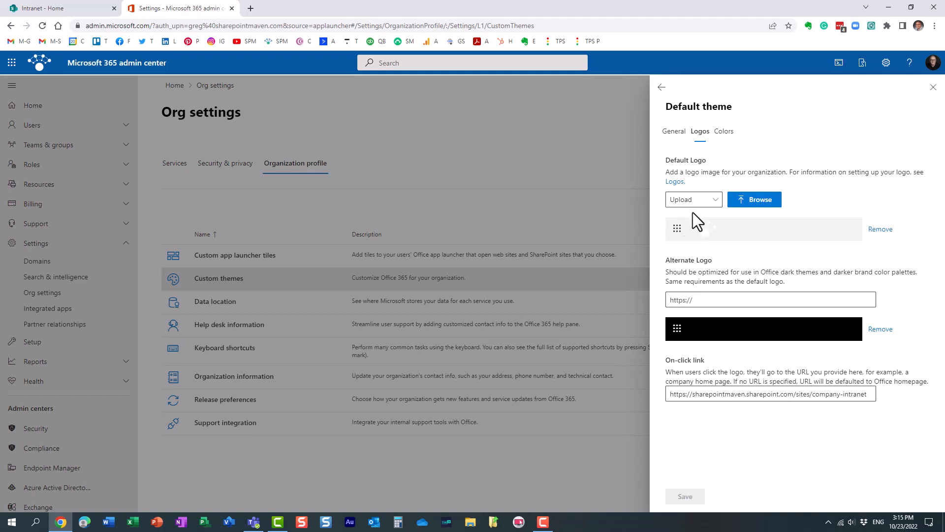
pyautogui.moveTo(715, 230)
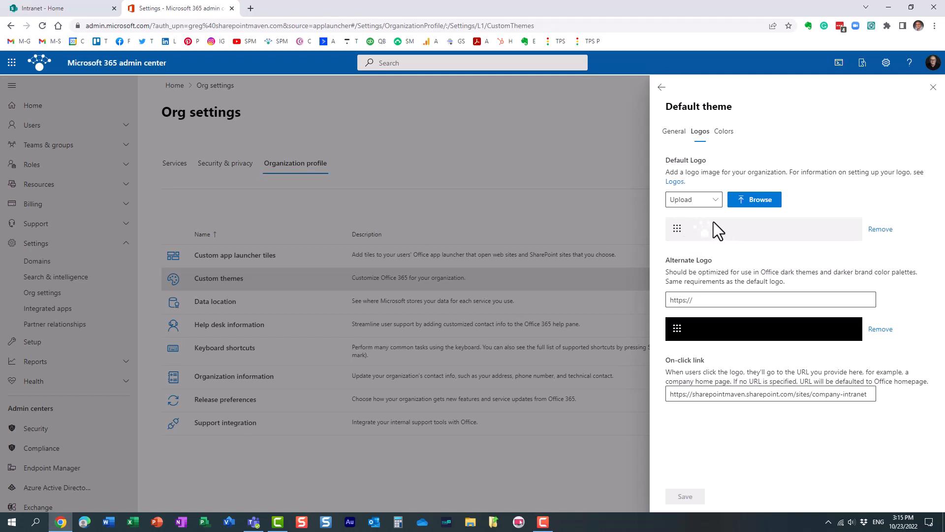
pyautogui.moveTo(633, 310)
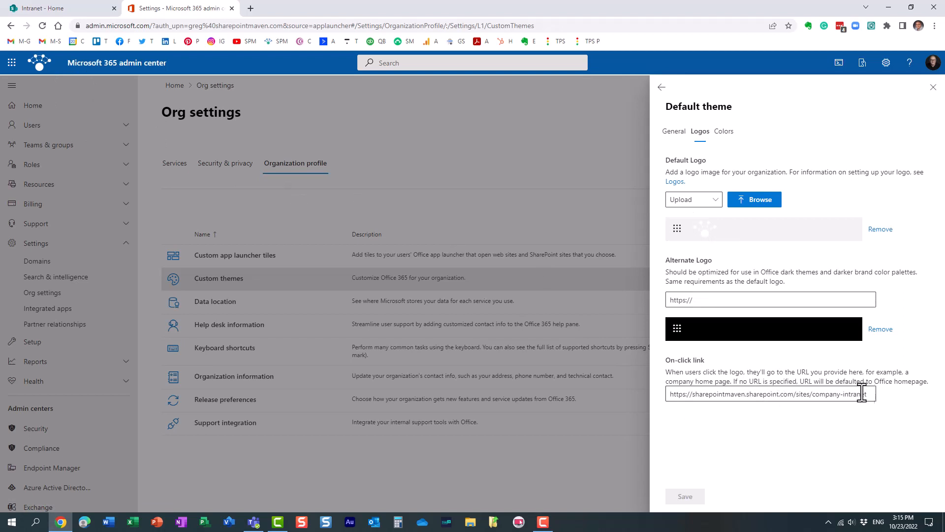
pyautogui.moveTo(11, 63)
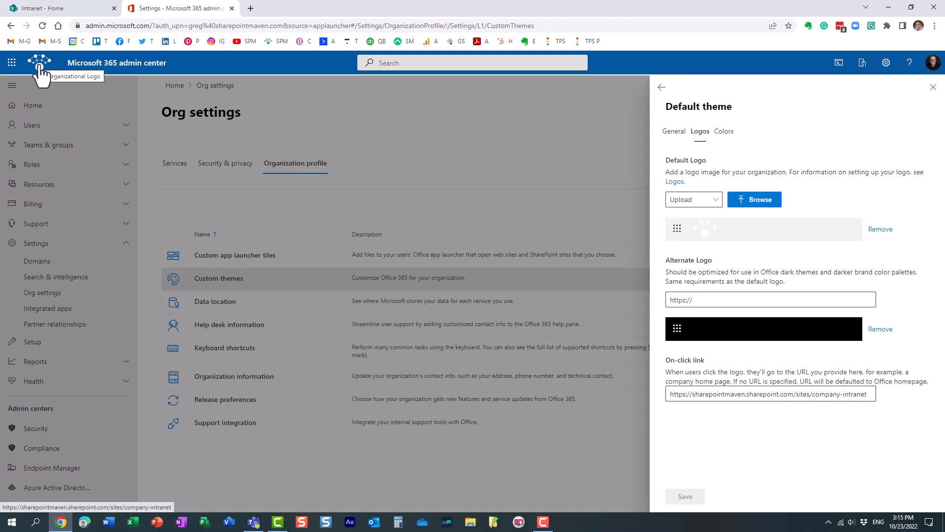
pyautogui.moveTo(729, 390)
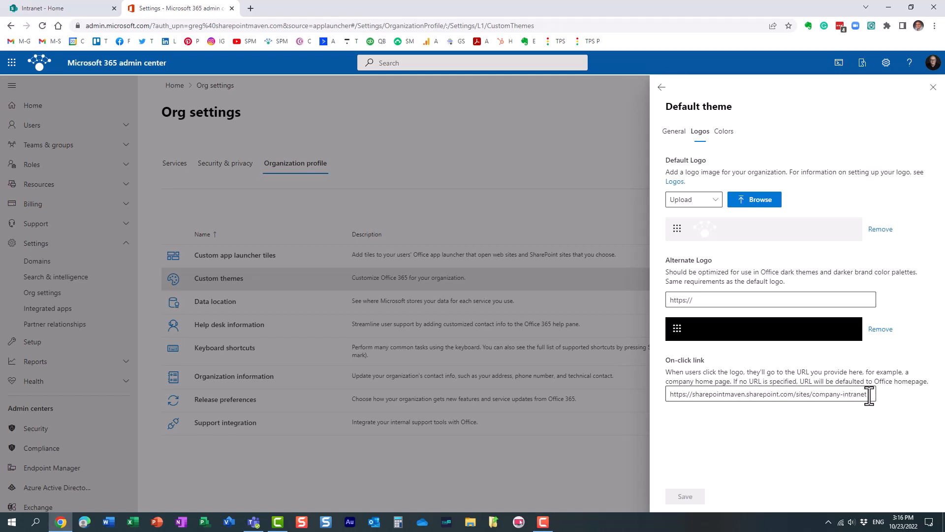
pyautogui.moveTo(717, 371)
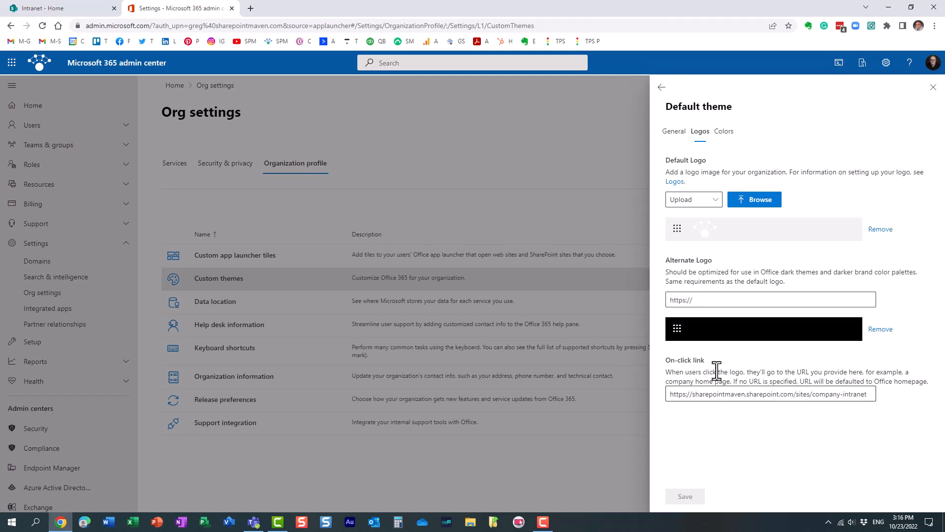
pyautogui.moveTo(740, 299)
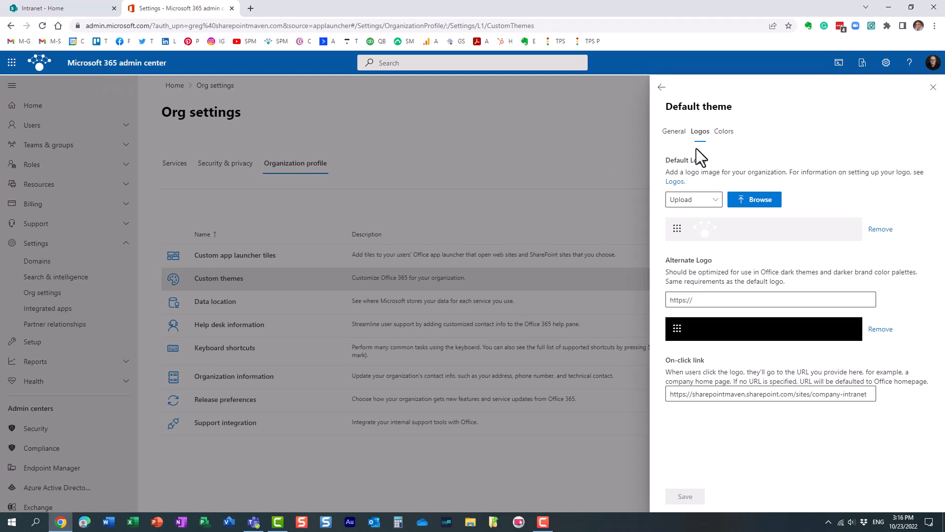
pyautogui.moveTo(881, 142)
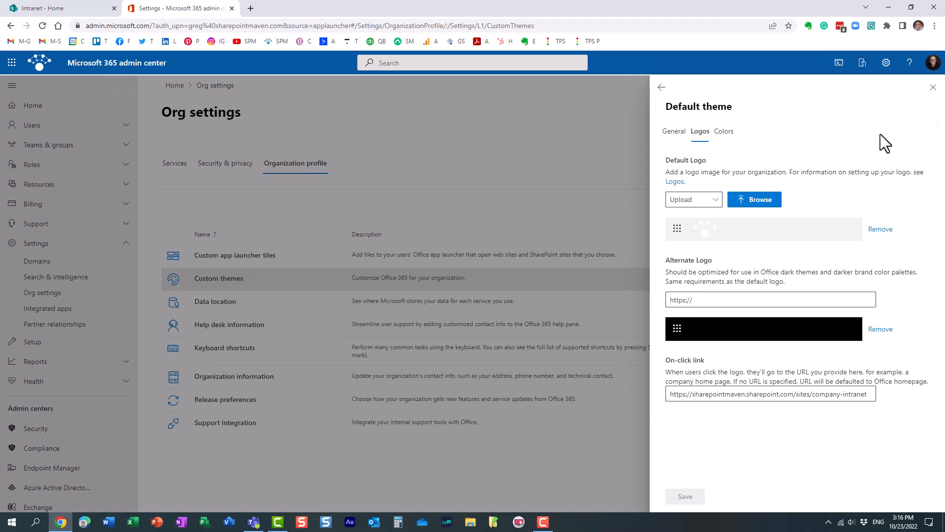
pyautogui.moveTo(934, 87)
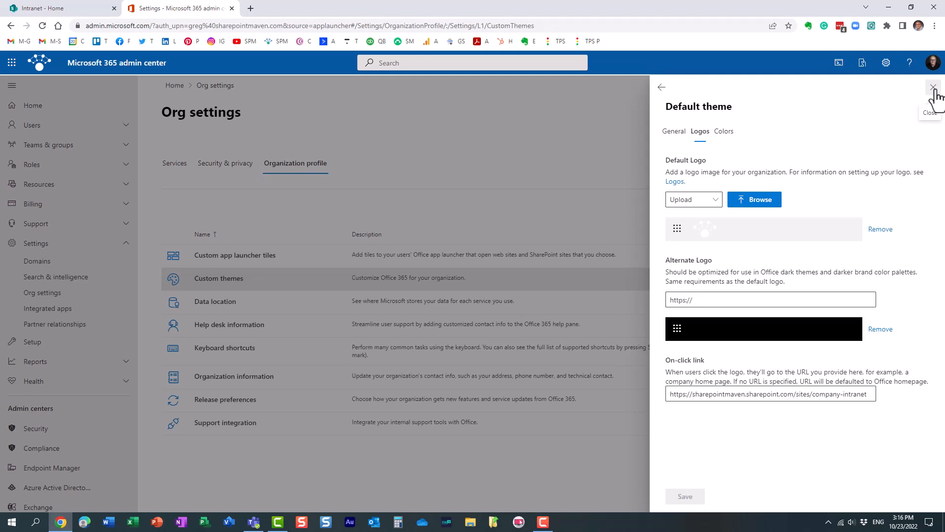
pyautogui.click(933, 87)
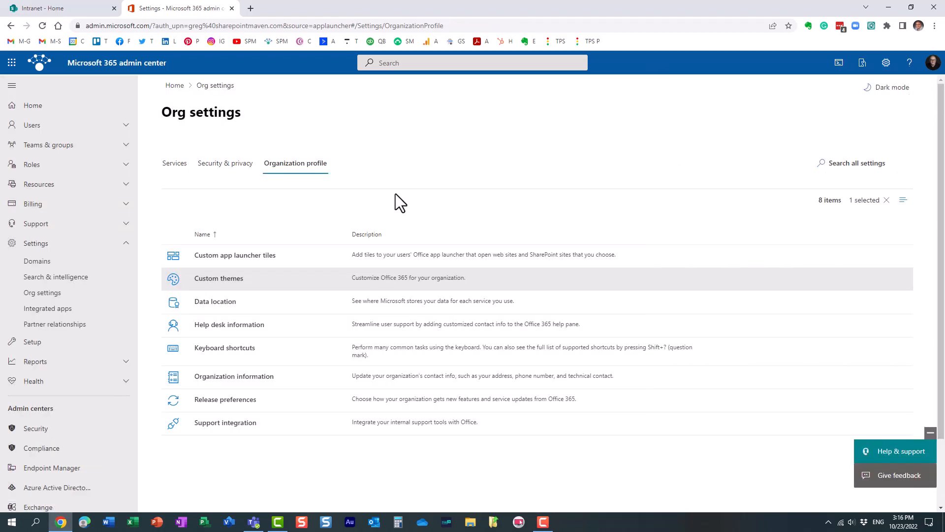
pyautogui.moveTo(54, 104)
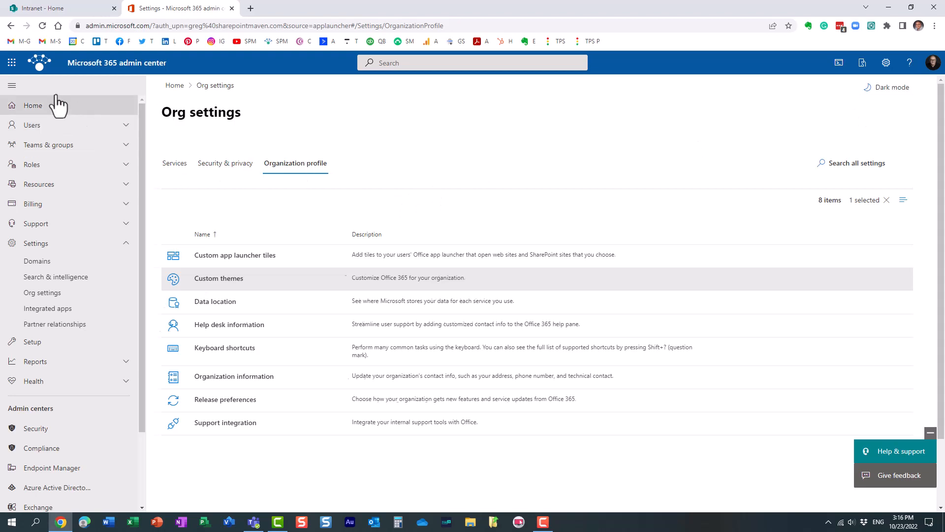
# Return to the intranet home tab, browse Departments, and bring up the app launcher
pyautogui.click(59, 8)
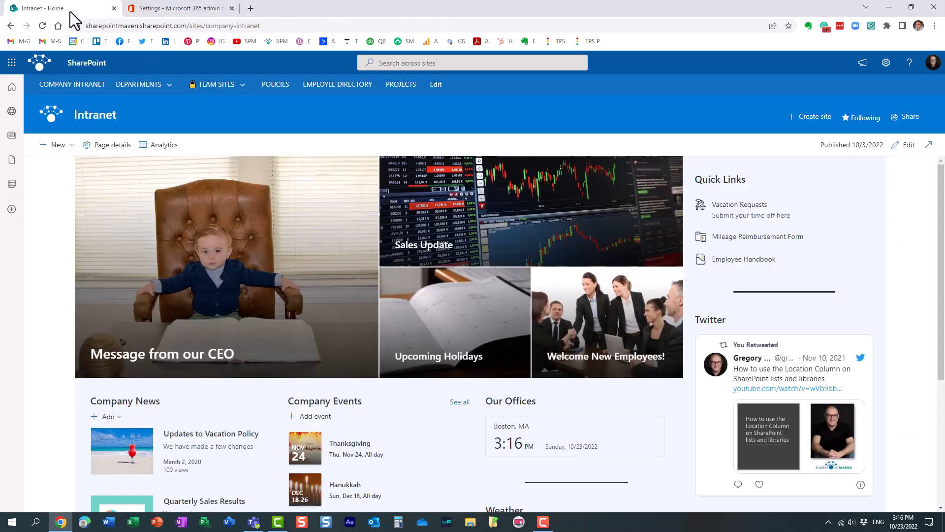
pyautogui.moveTo(637, 132)
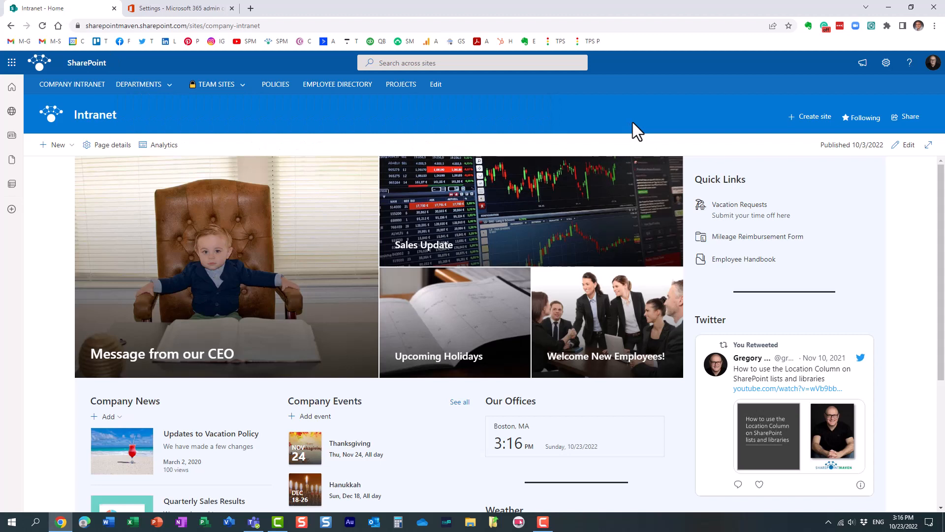
pyautogui.moveTo(128, 74)
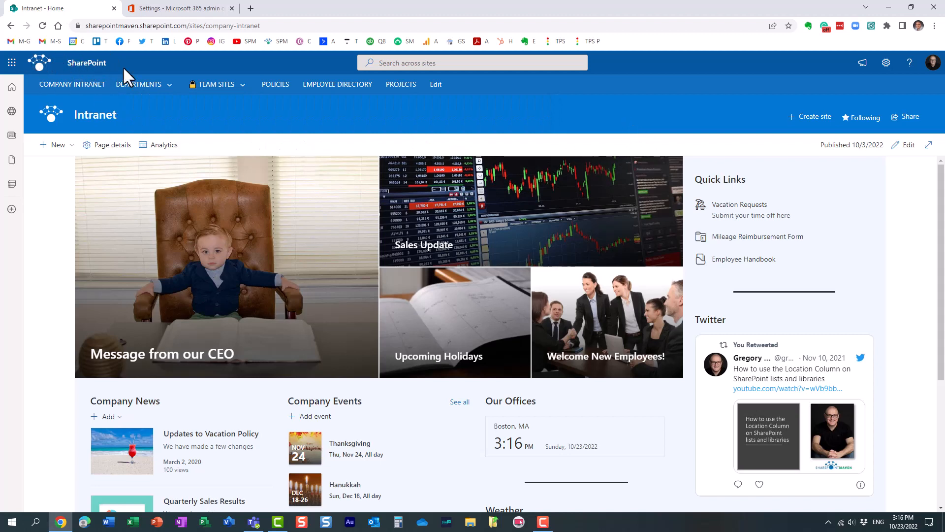
pyautogui.moveTo(217, 67)
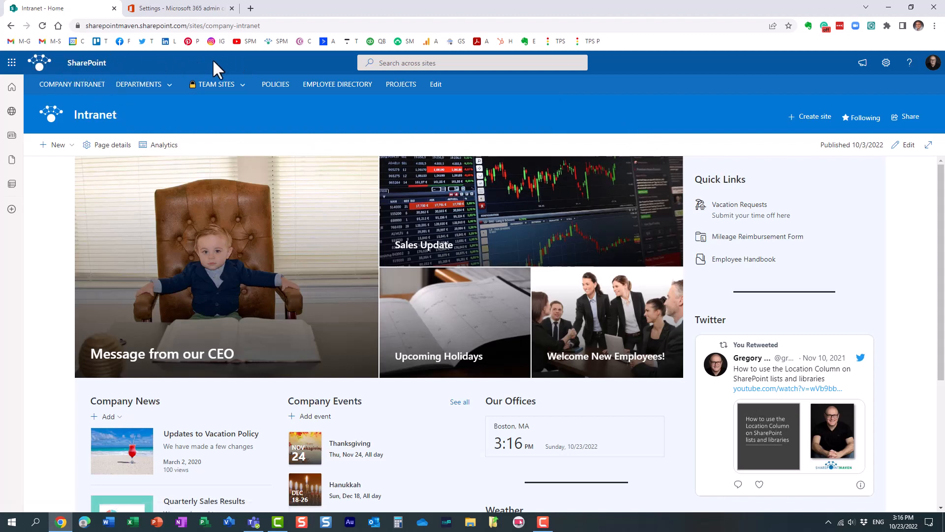
pyautogui.moveTo(282, 69)
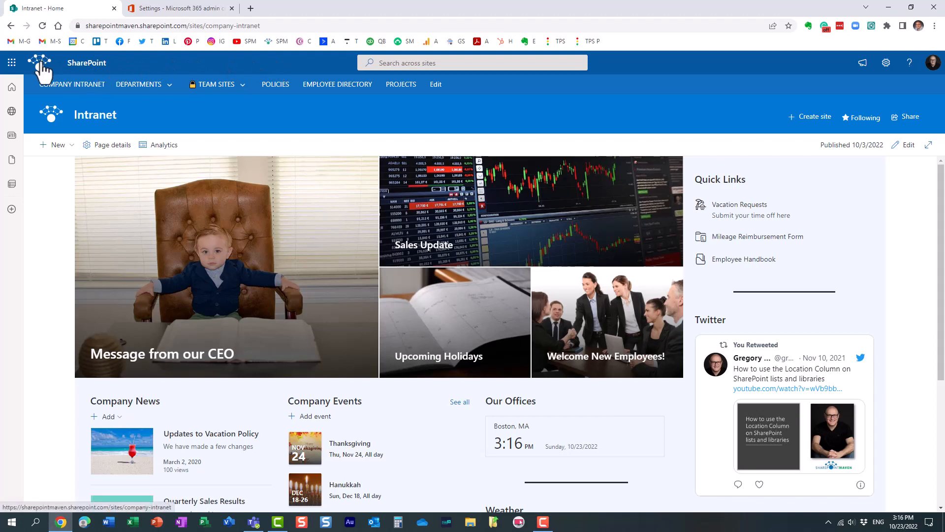
pyautogui.moveTo(153, 180)
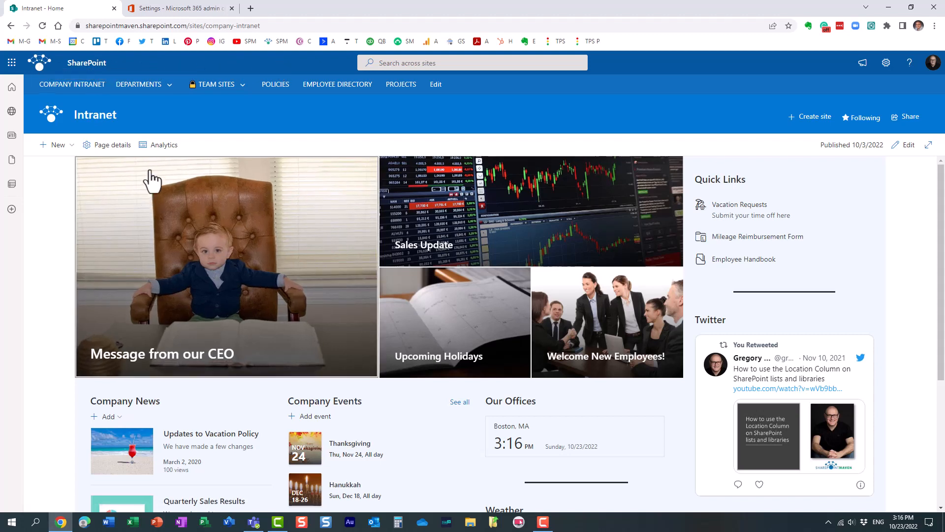
pyautogui.click(138, 85)
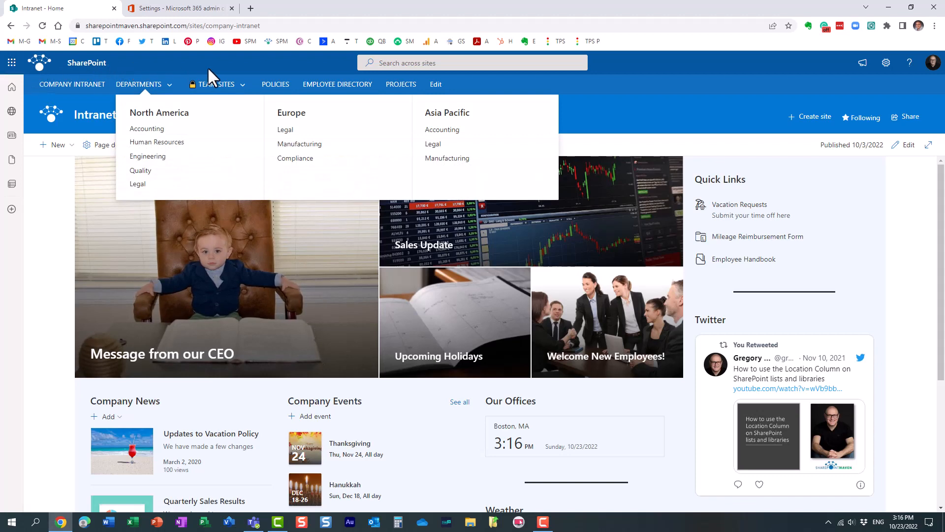
pyautogui.click(11, 62)
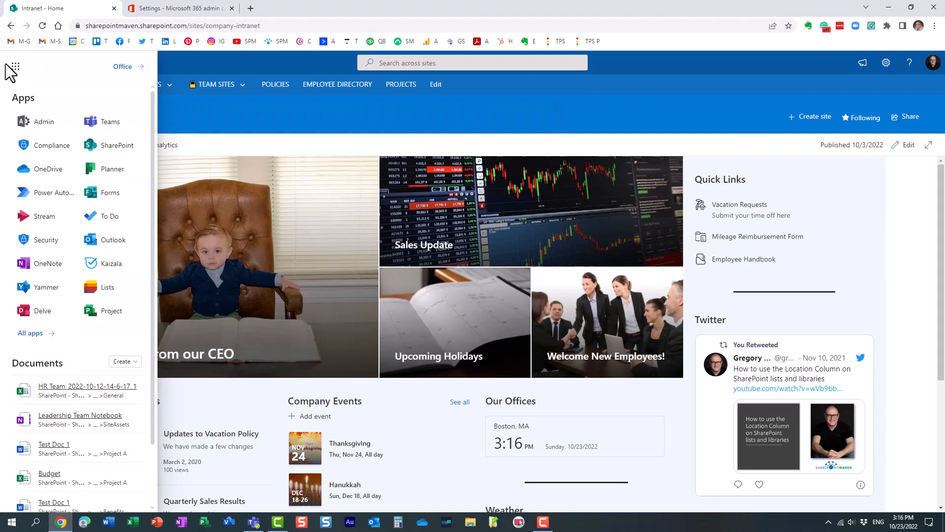
pyautogui.moveTo(110, 122)
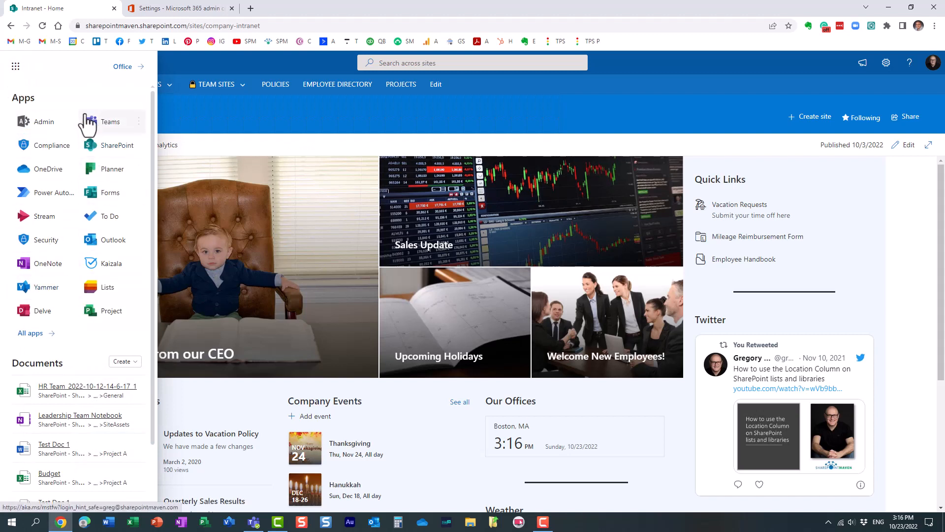
pyautogui.moveTo(86, 310)
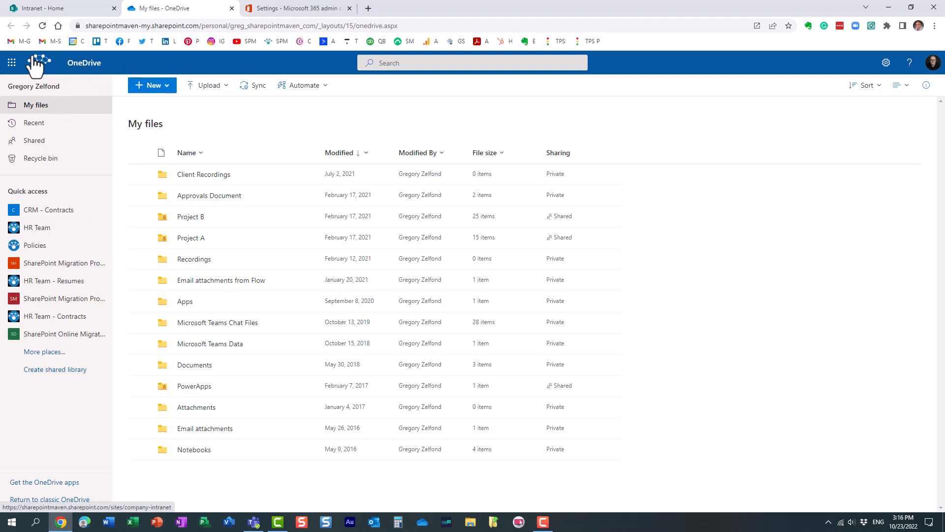
pyautogui.moveTo(40, 63)
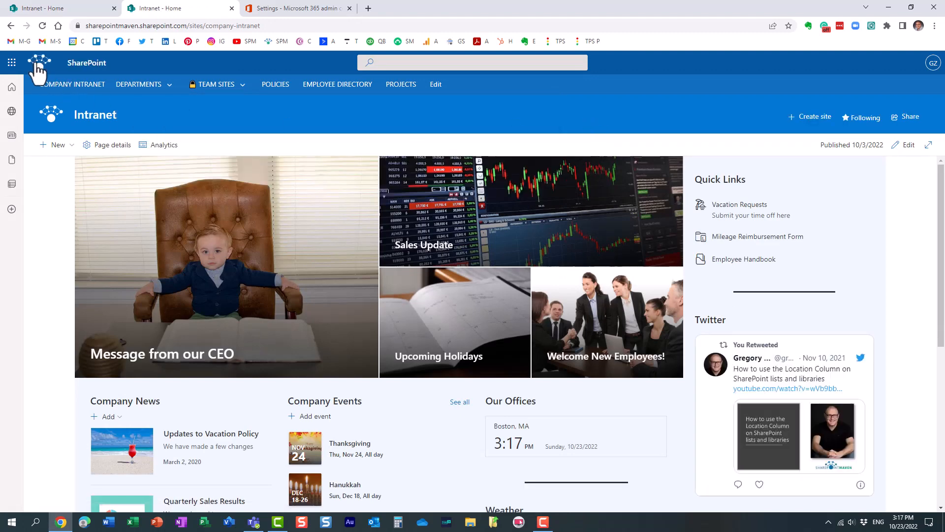
# Use the custom suite bar logo in OneDrive to reach the SharePoint intranet
pyautogui.click(15, 63)
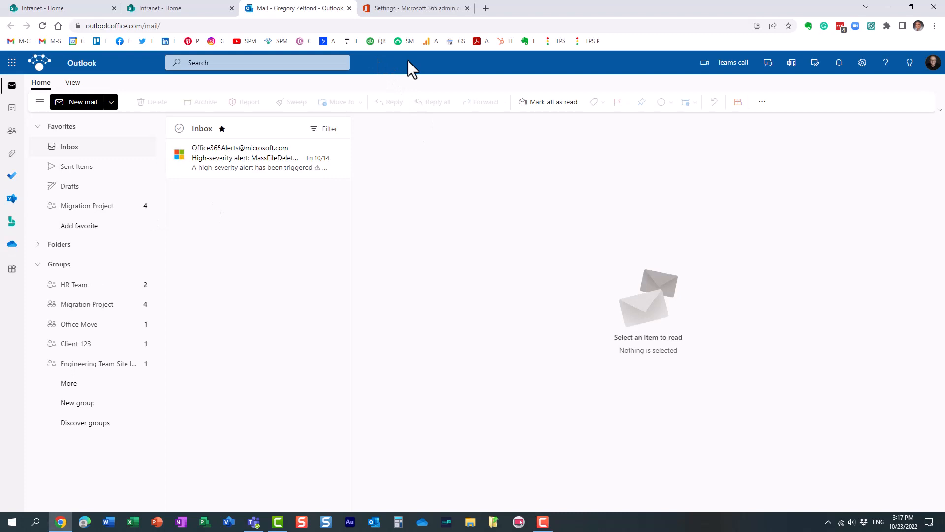
pyautogui.moveTo(84, 71)
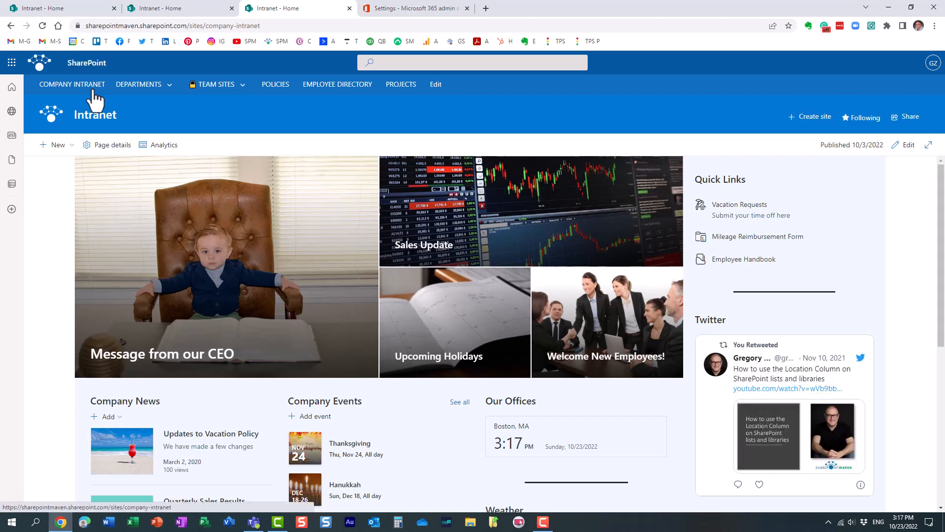
# Open Planner from the intranet's Microsoft 365 app launcher
pyautogui.click(10, 62)
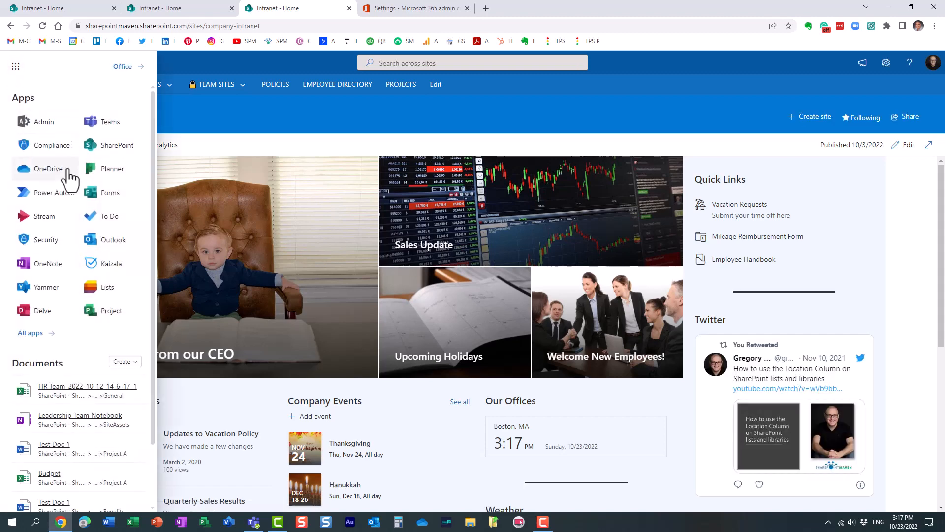
pyautogui.click(109, 169)
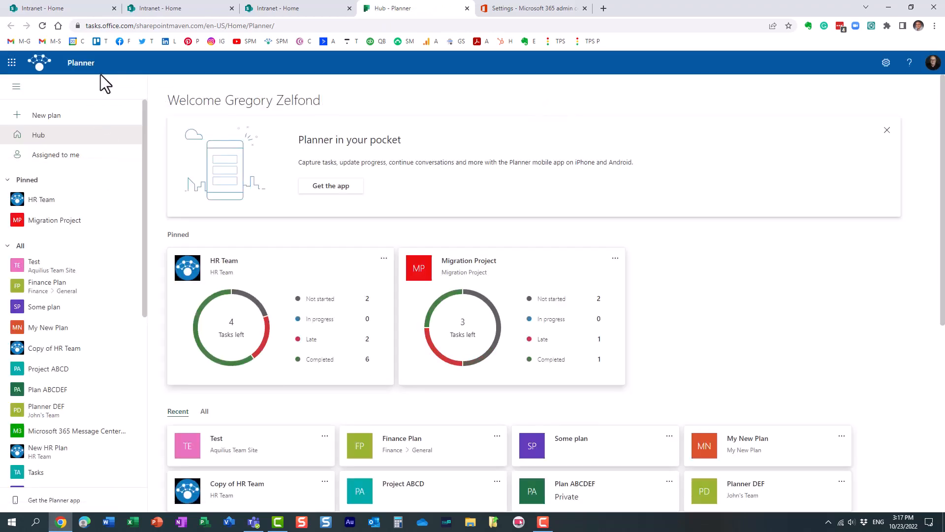
pyautogui.moveTo(81, 77)
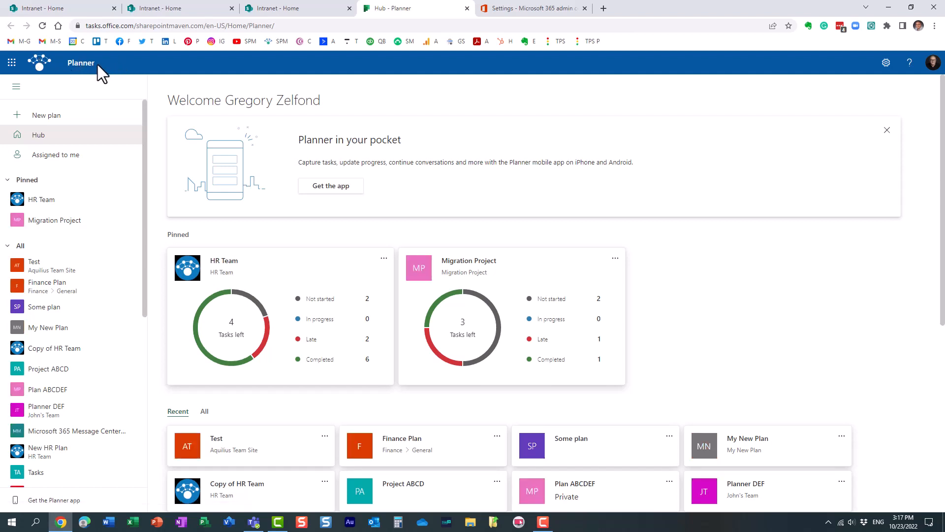
pyautogui.moveTo(40, 64)
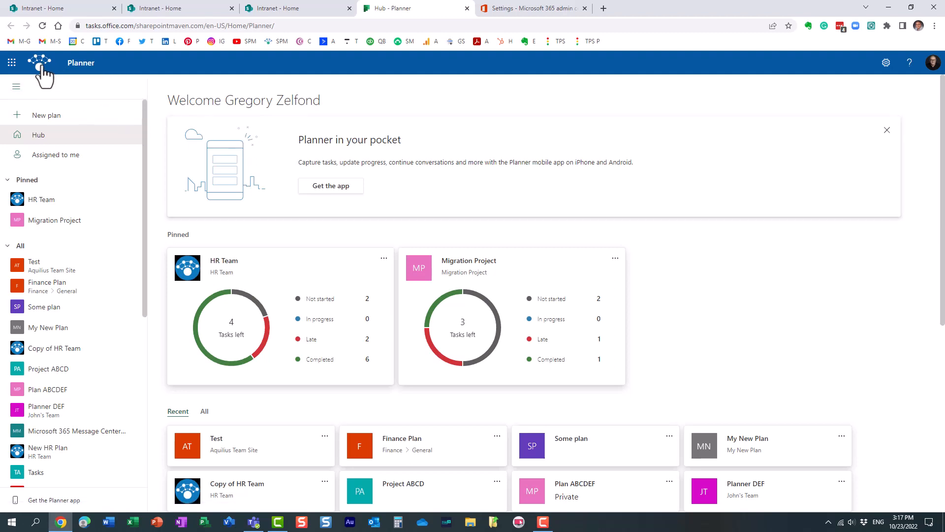
# Use the custom suite-bar logo in Planner to reach the SharePoint intranet, then return to the admin center
pyautogui.click(400, 8)
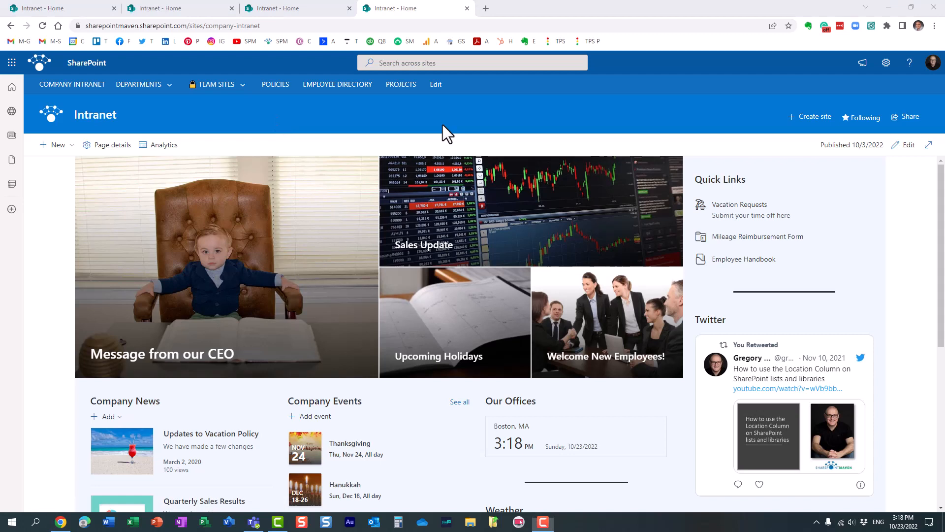
pyautogui.moveTo(438, 118)
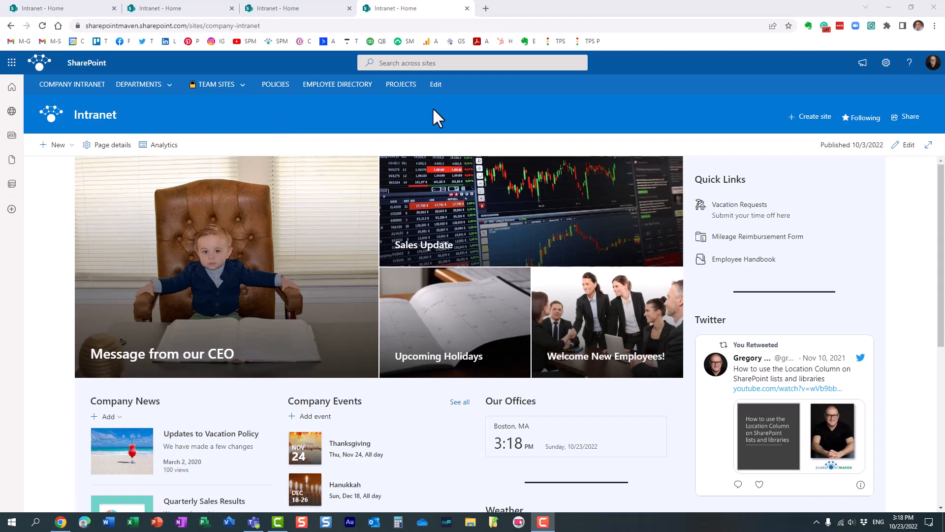
pyautogui.moveTo(539, 88)
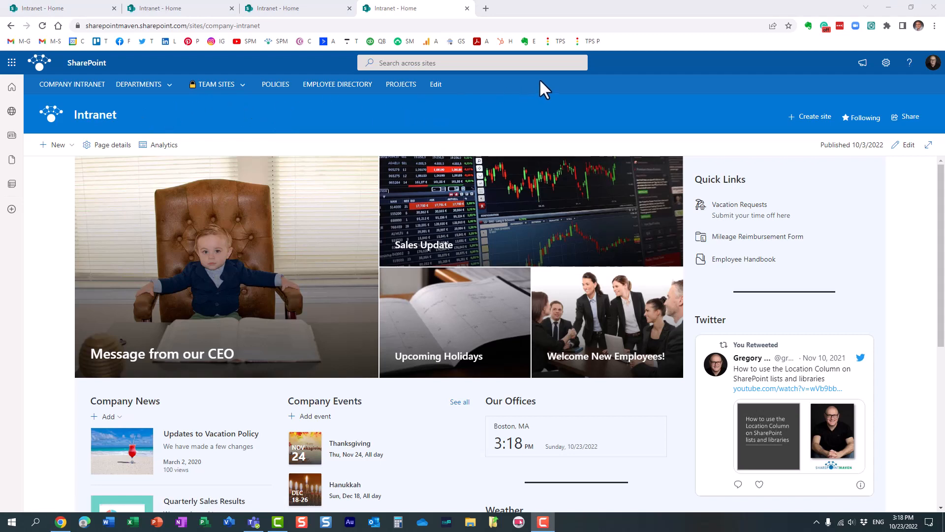
pyautogui.moveTo(510, 71)
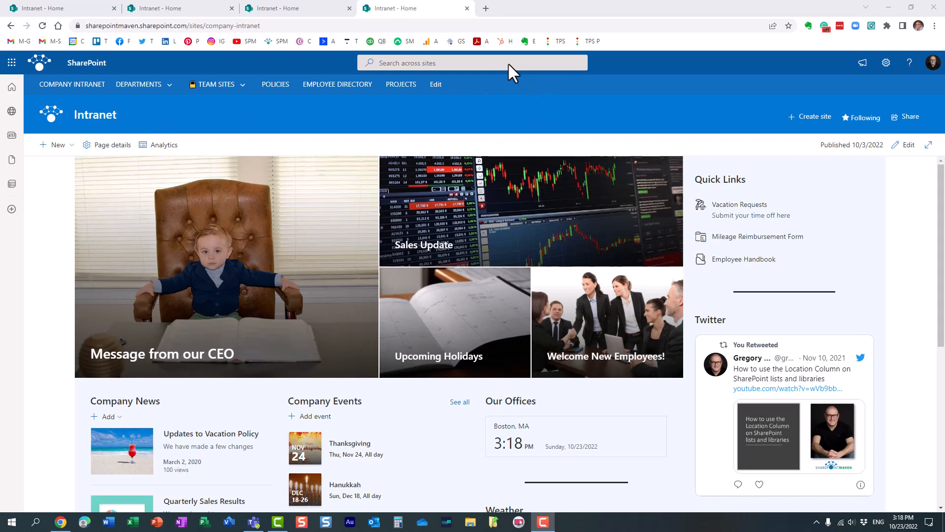
pyautogui.click(11, 63)
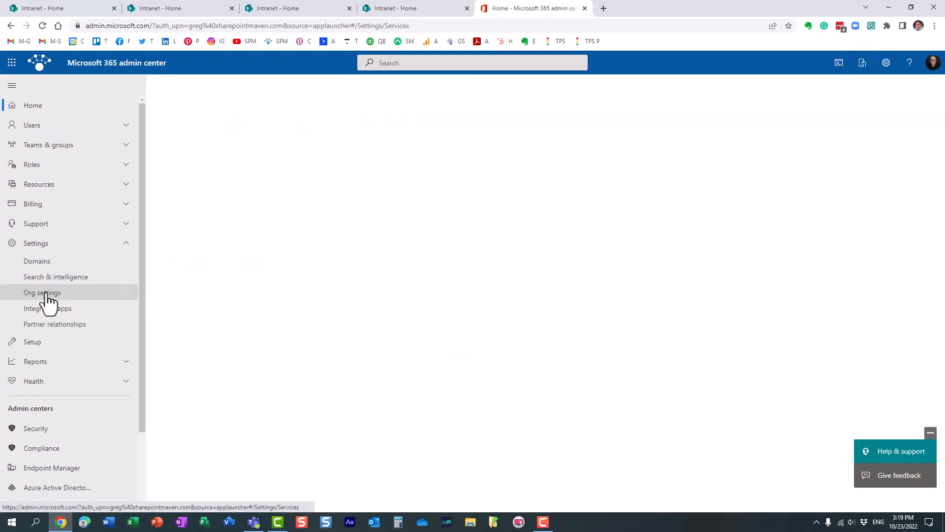
# Go to Org settings and show the Organization profile with its custom themes
pyautogui.click(42, 292)
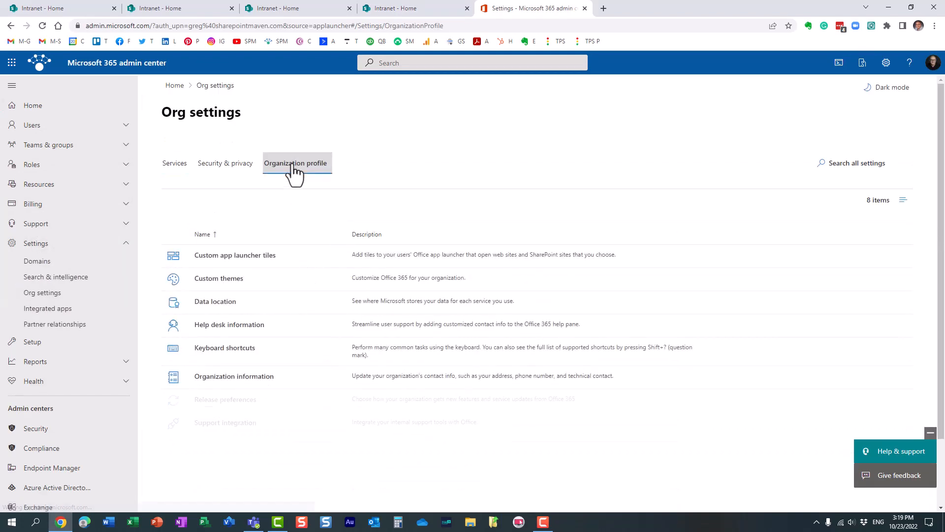
pyautogui.click(218, 278)
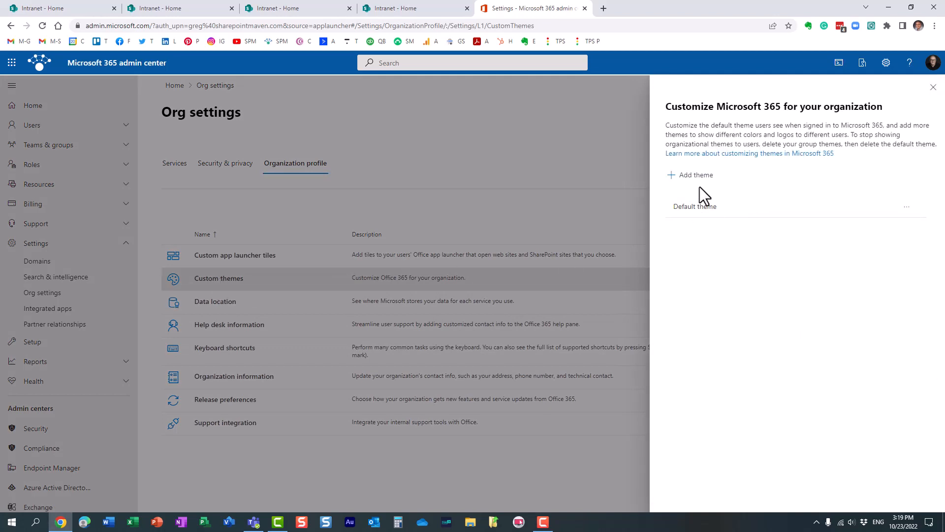
pyautogui.moveTo(727, 199)
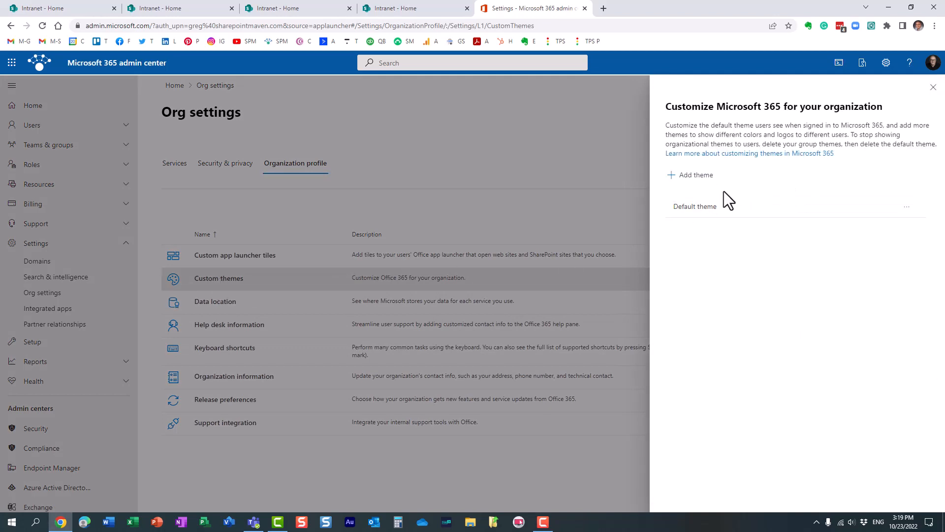
pyautogui.moveTo(758, 203)
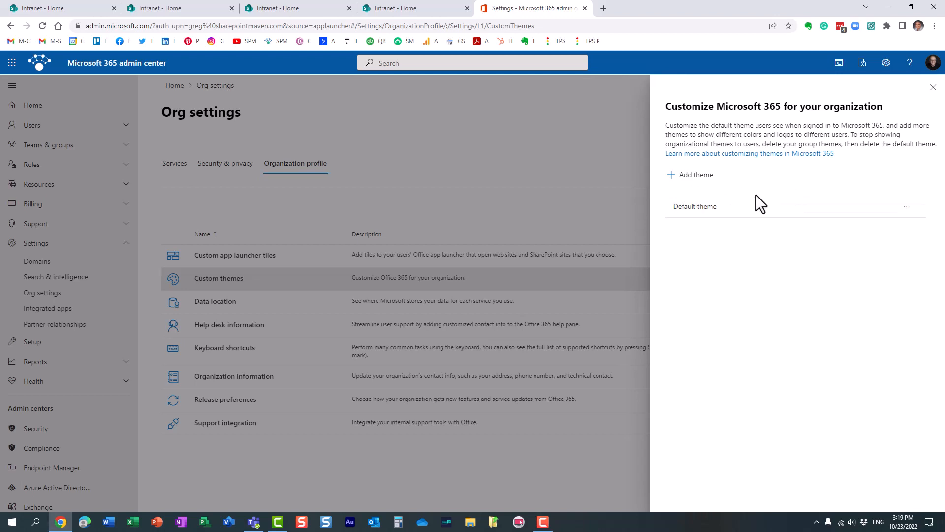
pyautogui.moveTo(806, 213)
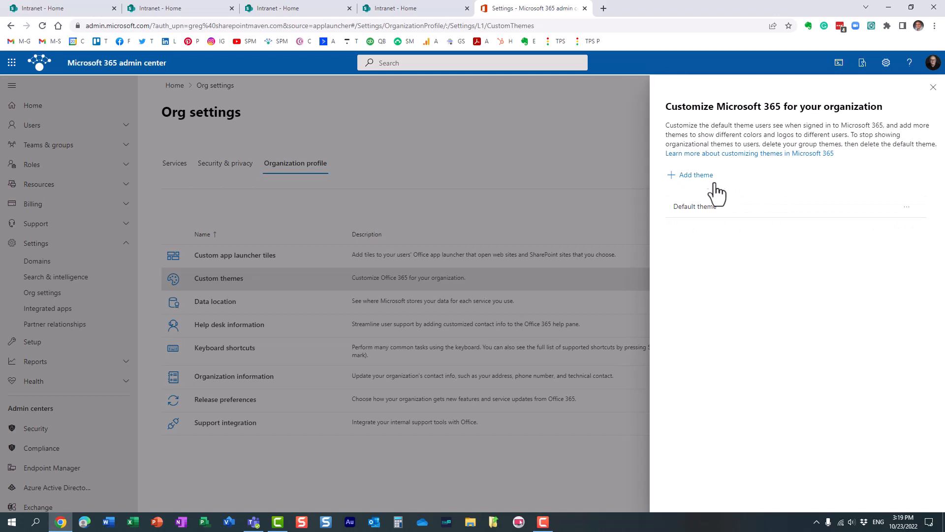
pyautogui.moveTo(695, 175)
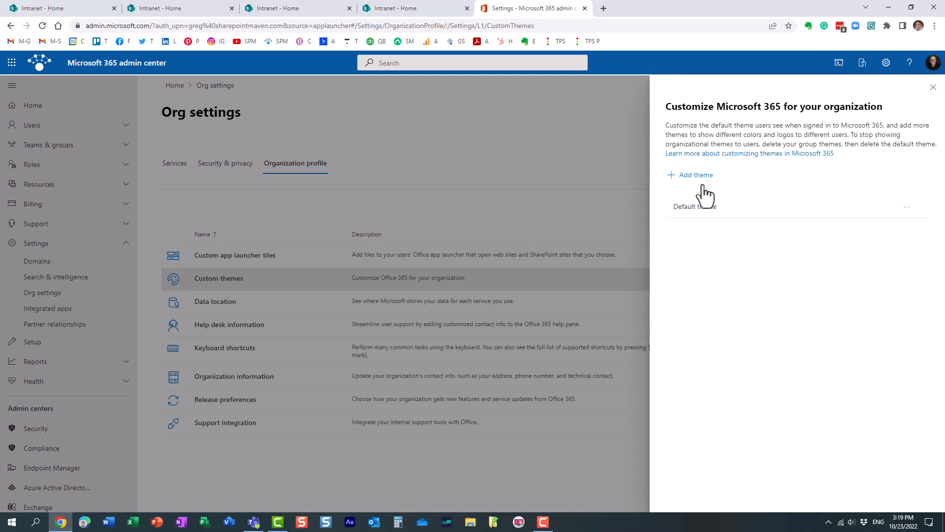
pyautogui.moveTo(748, 213)
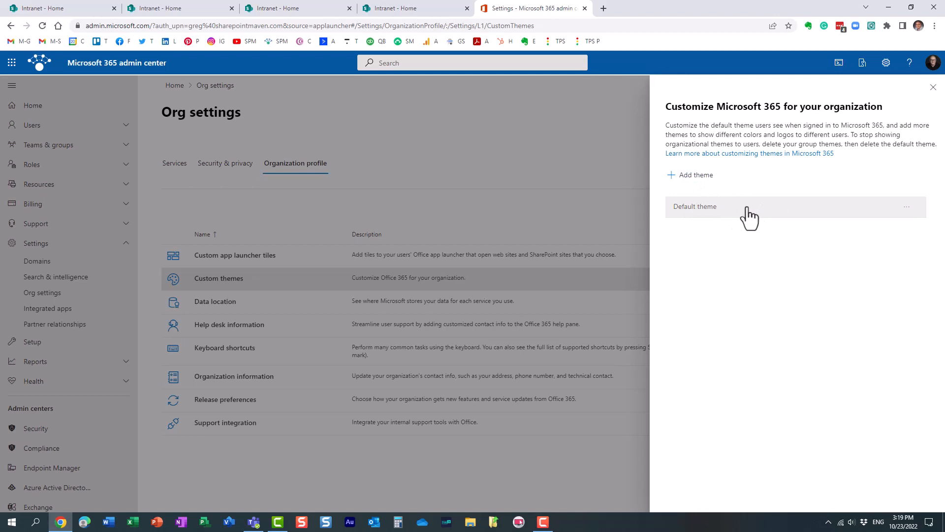
pyautogui.moveTo(689, 184)
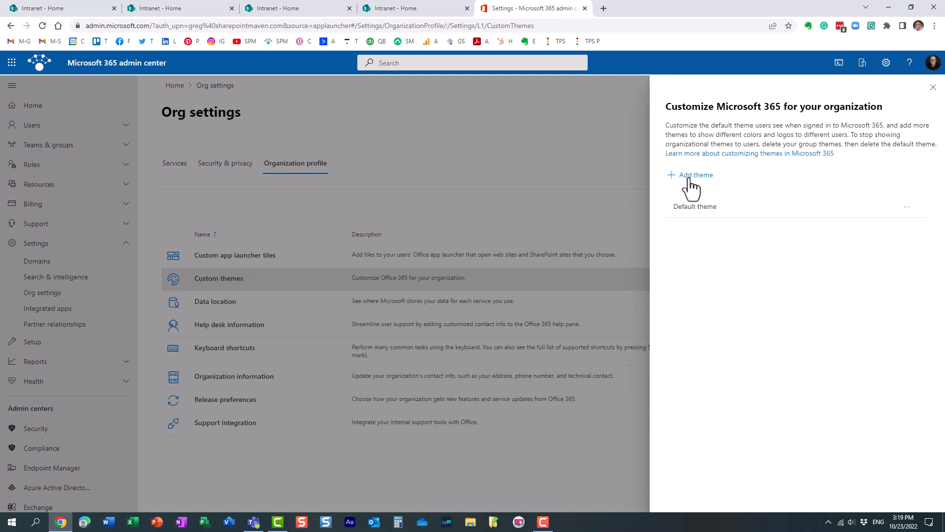
pyautogui.moveTo(689, 178)
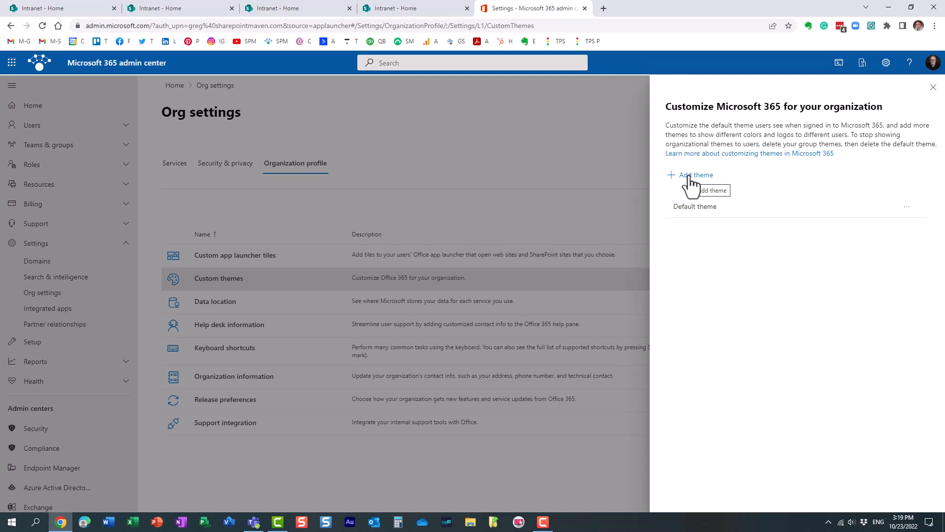
pyautogui.moveTo(850, 147)
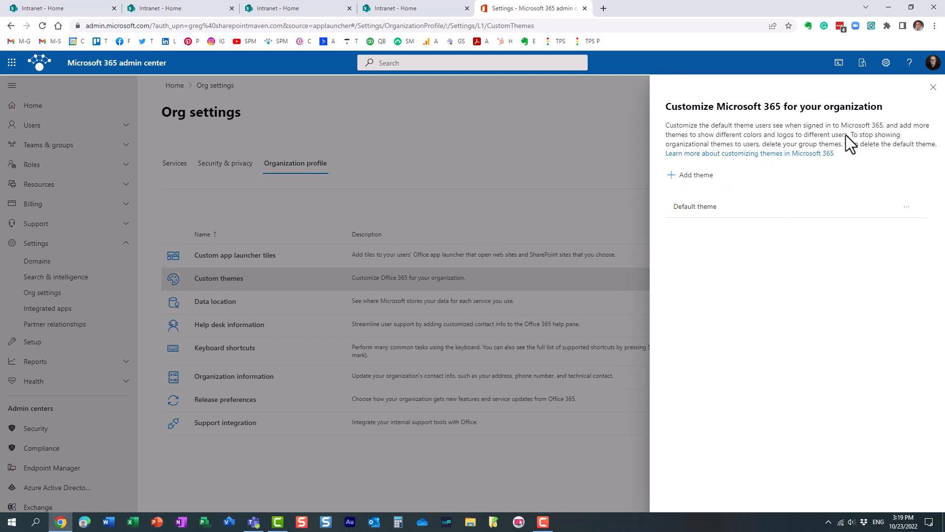
pyautogui.moveTo(833, 151)
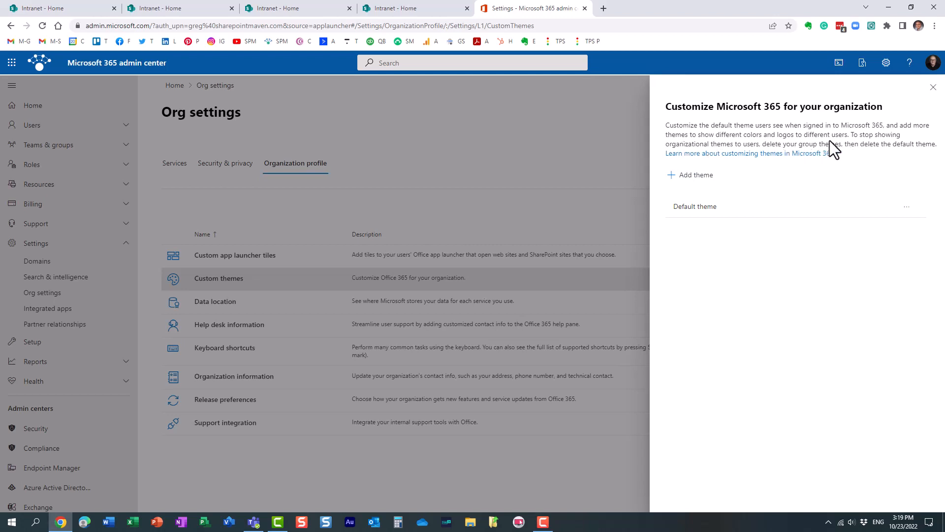
pyautogui.moveTo(719, 224)
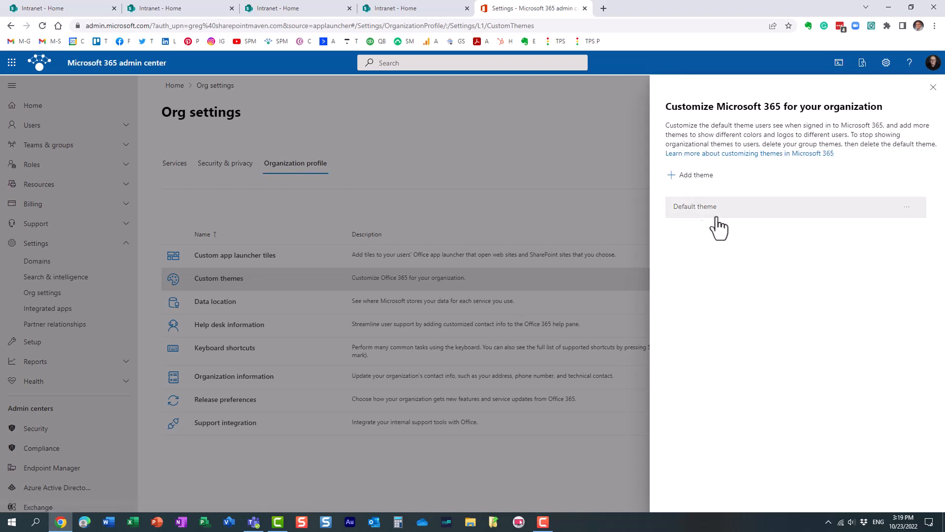
pyautogui.moveTo(746, 237)
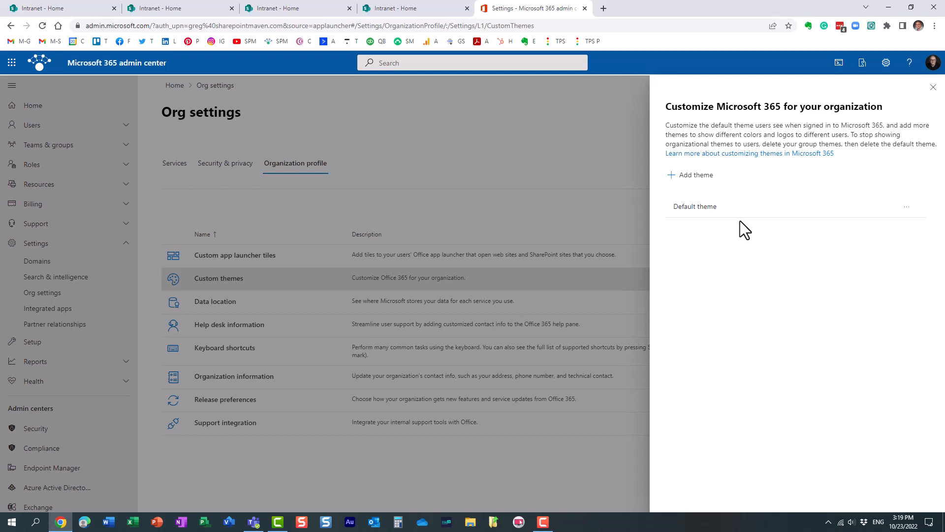
pyautogui.moveTo(713, 188)
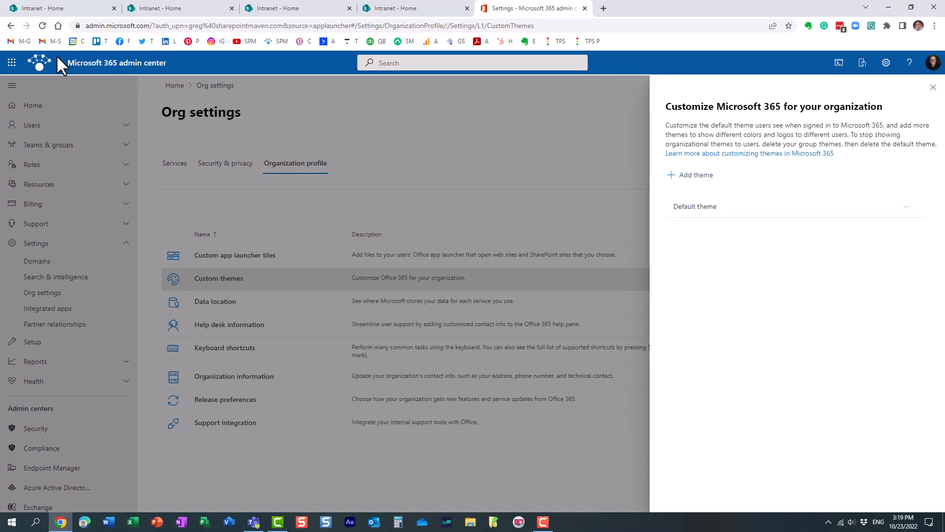
pyautogui.moveTo(309, 63)
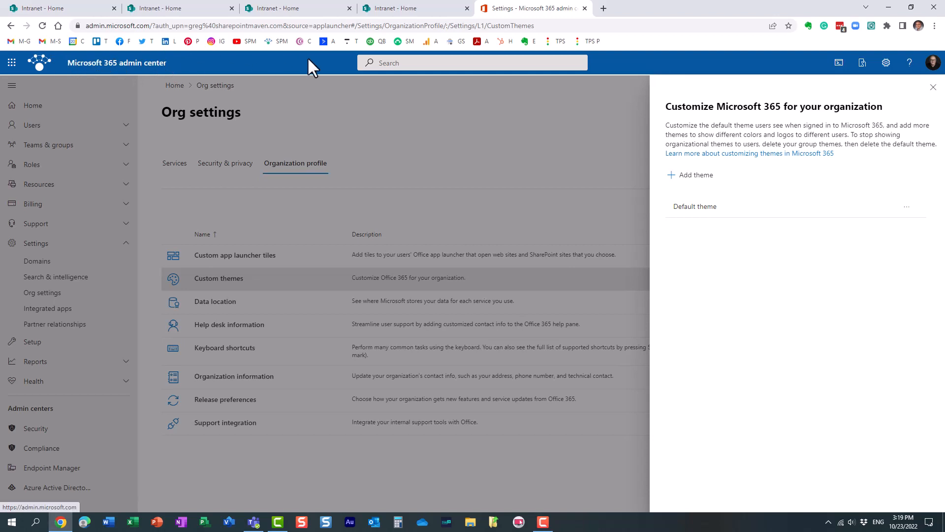
pyautogui.moveTo(189, 71)
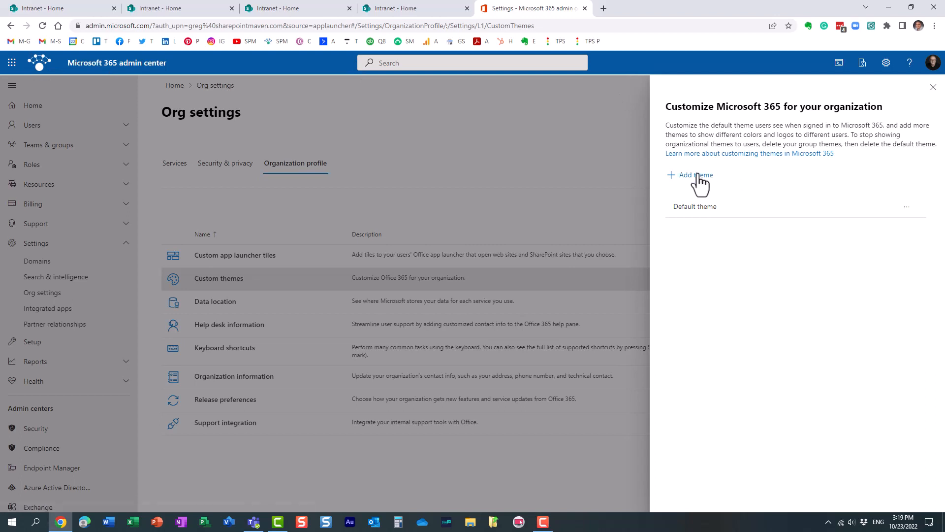
# Start a new group-targeted theme alongside the existing Default theme
pyautogui.click(694, 175)
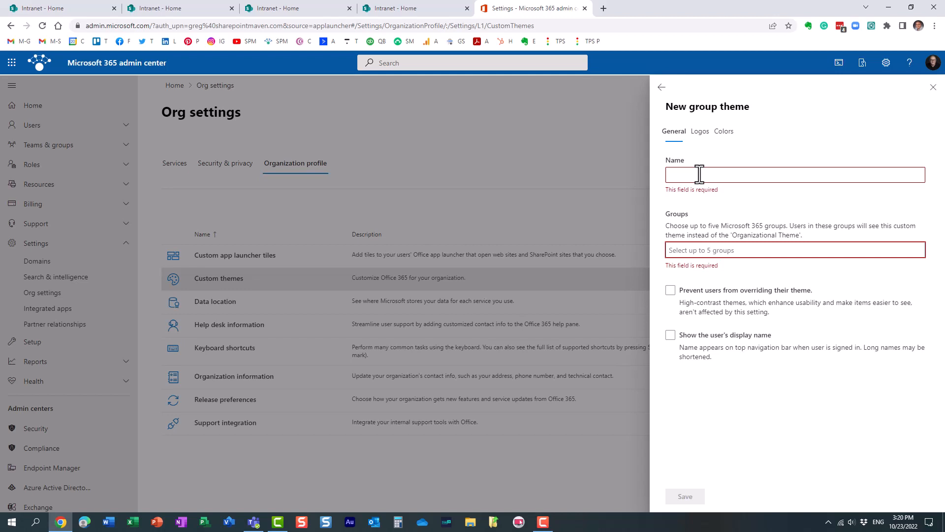
# Explore the new group theme's General and Colors options, toggle display name and user override, and target the HR Team group
pyautogui.click(669, 335)
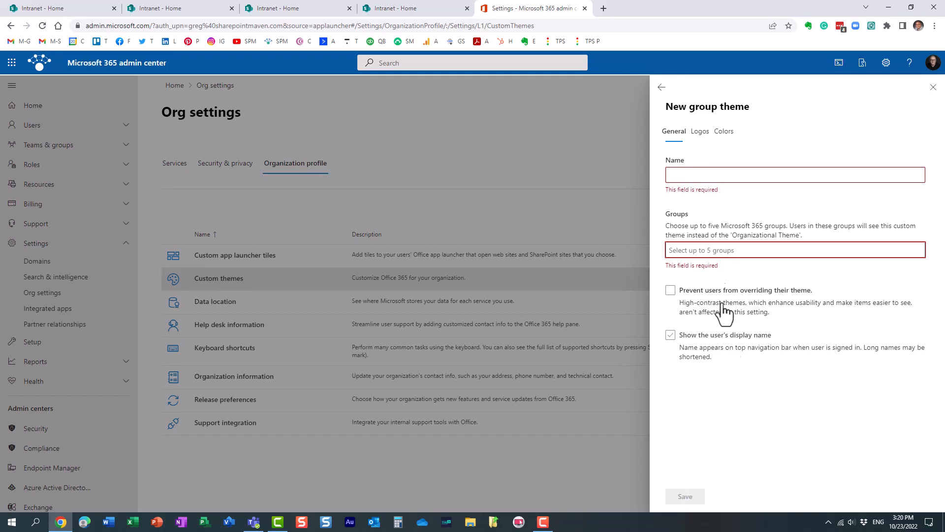
pyautogui.click(724, 131)
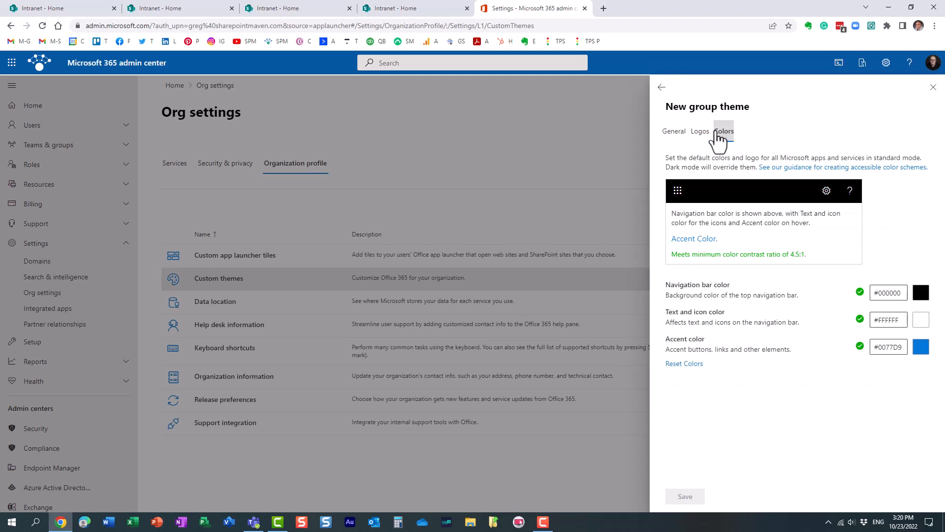
pyautogui.click(674, 131)
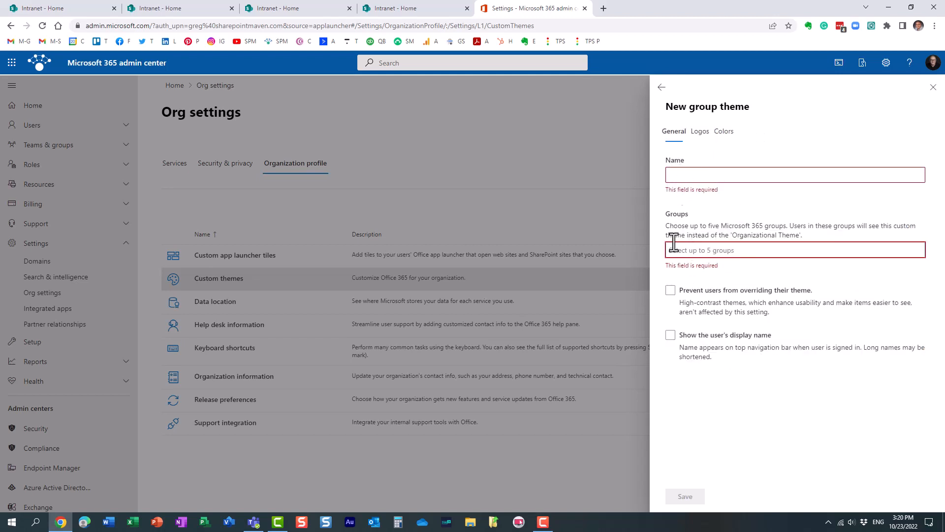
pyautogui.moveTo(670, 222)
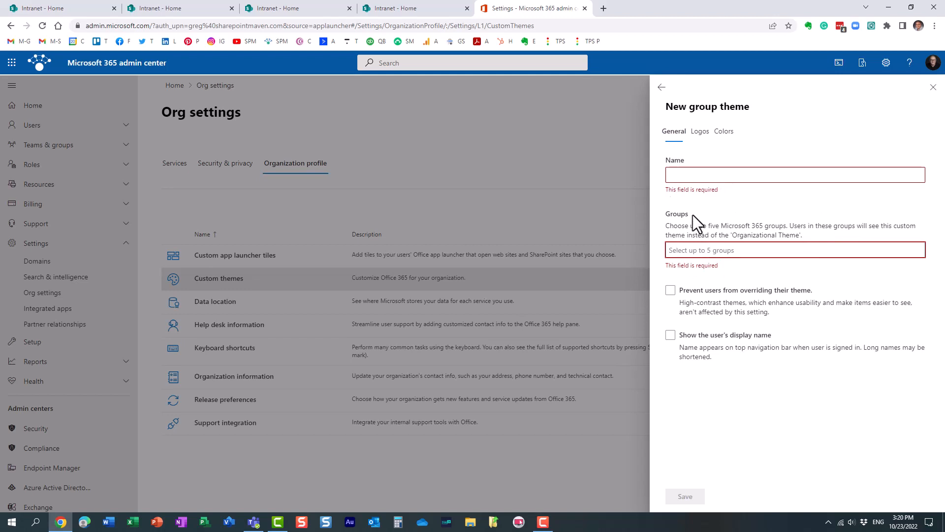
pyautogui.click(670, 289)
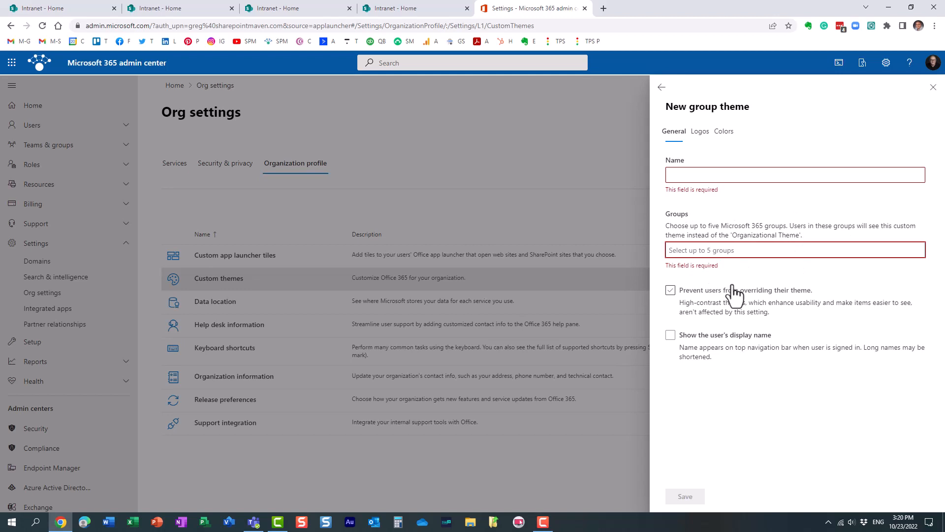
pyautogui.click(670, 289)
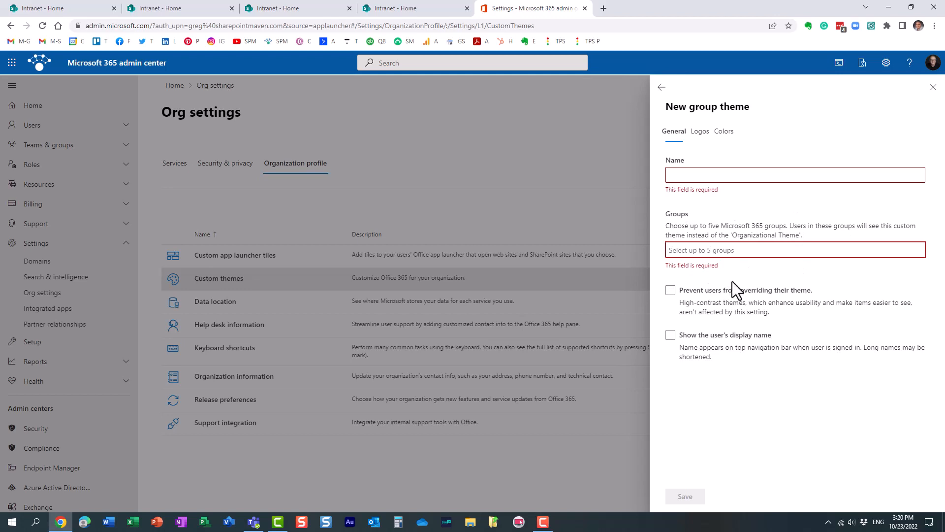
pyautogui.click(796, 250)
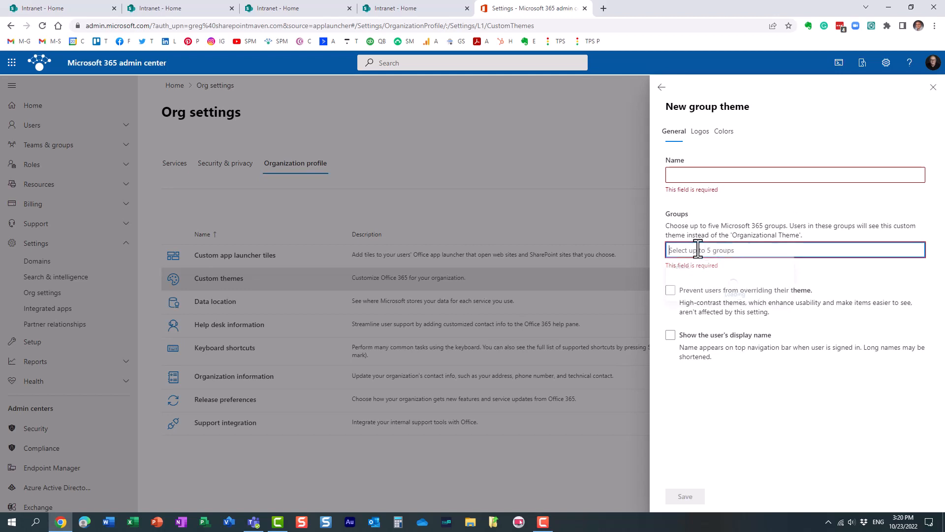
pyautogui.write('hr')
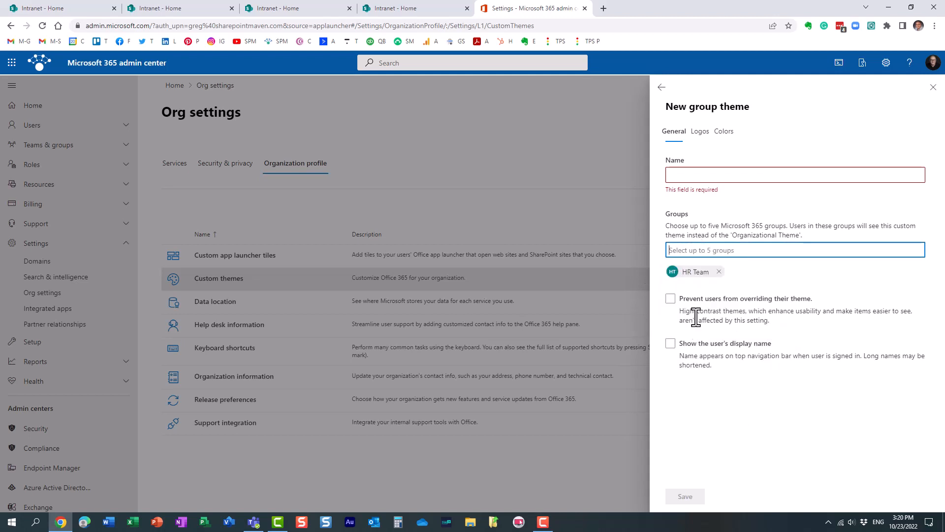
pyautogui.moveTo(215, 126)
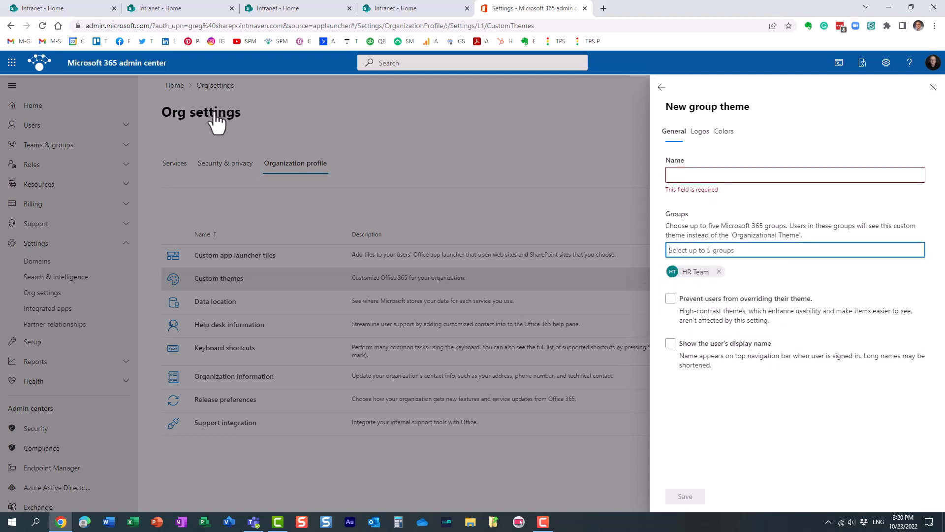
pyautogui.moveTo(249, 68)
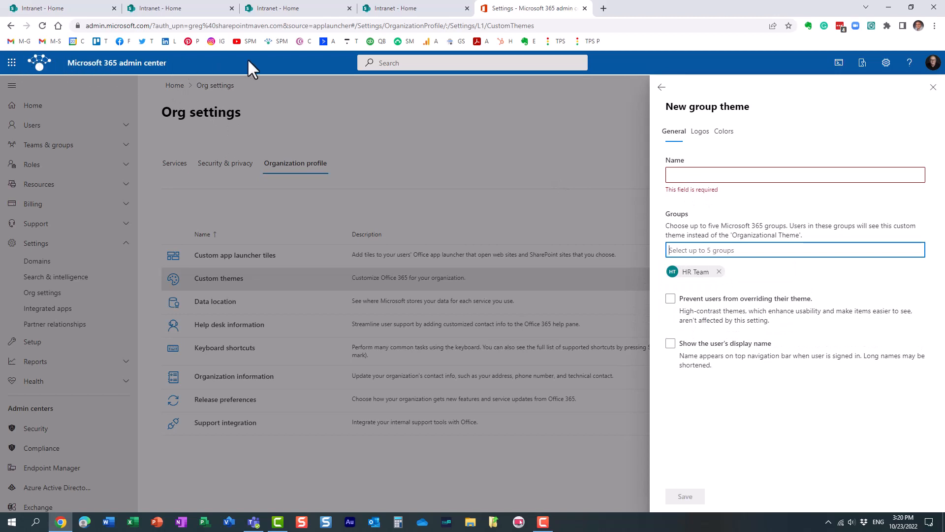
pyautogui.moveTo(311, 74)
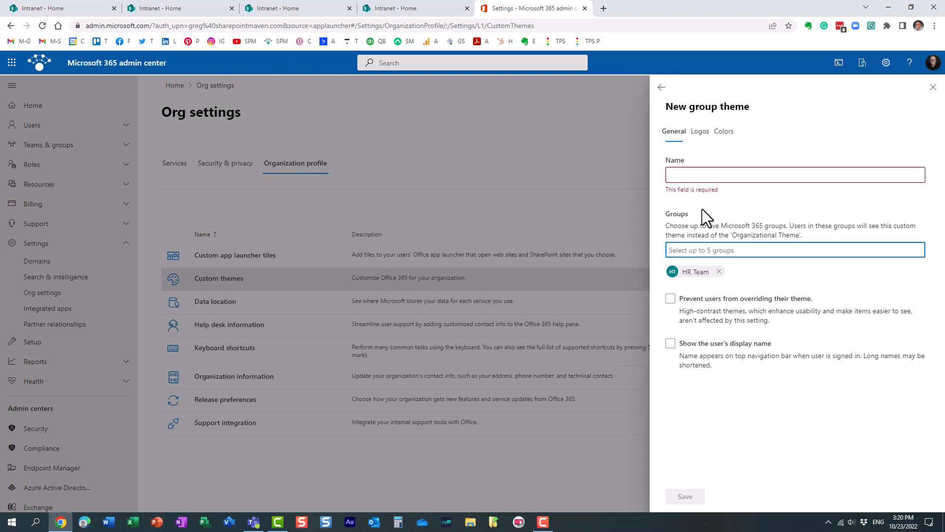
pyautogui.moveTo(743, 278)
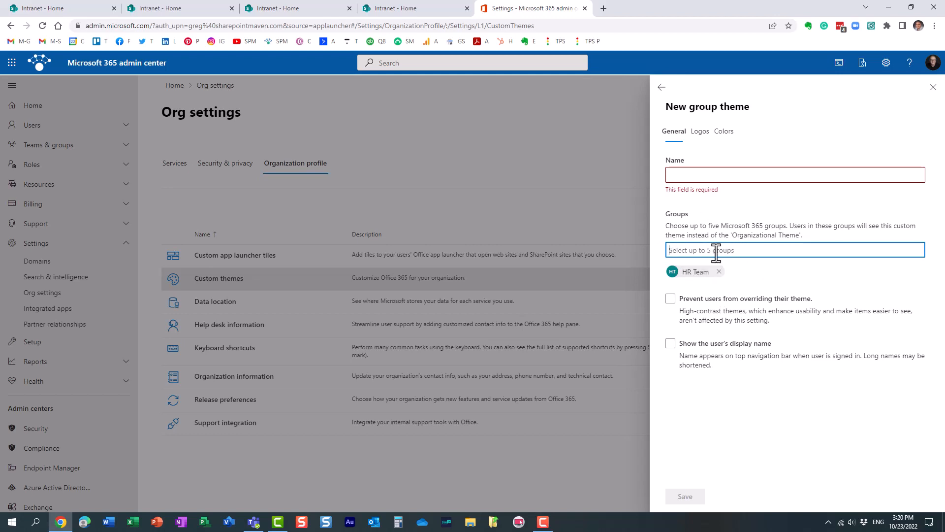
pyautogui.moveTo(709, 250)
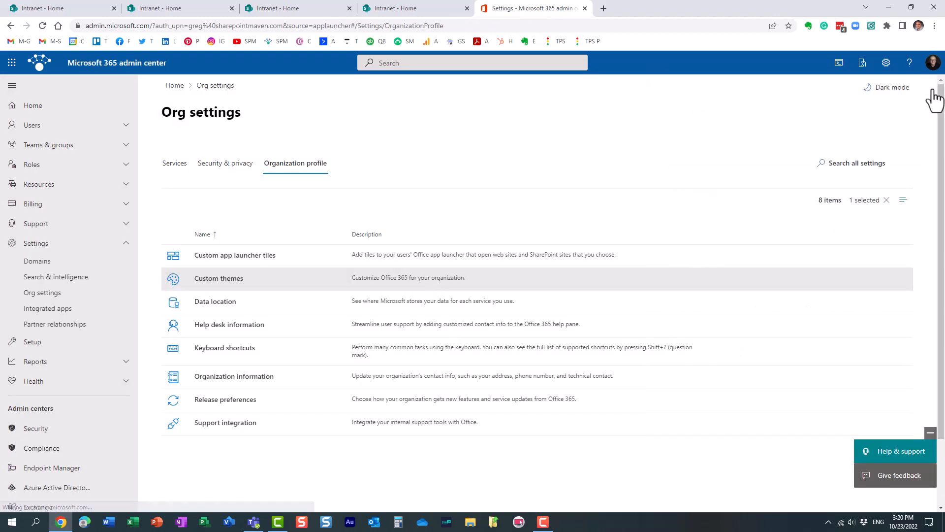
# Reopen Organization profile's custom themes, still listing only the Default theme
pyautogui.click(218, 278)
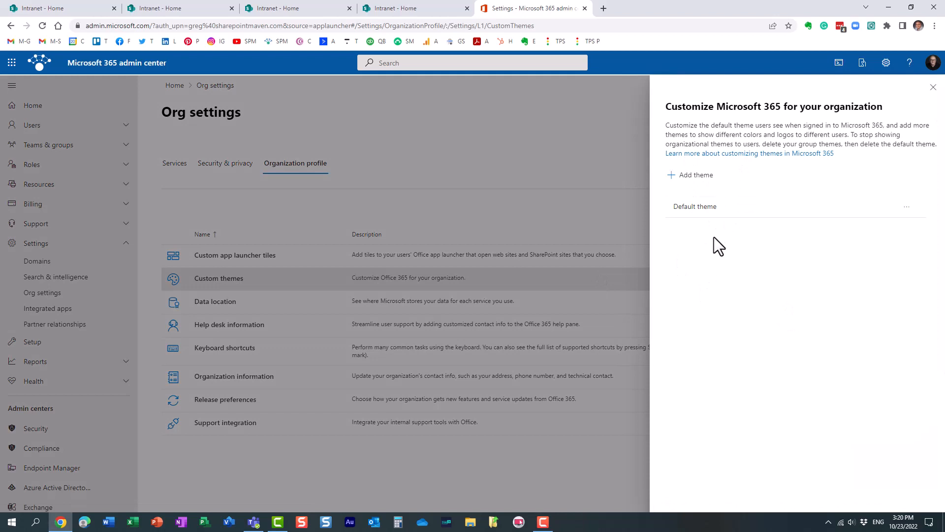
pyautogui.moveTo(723, 216)
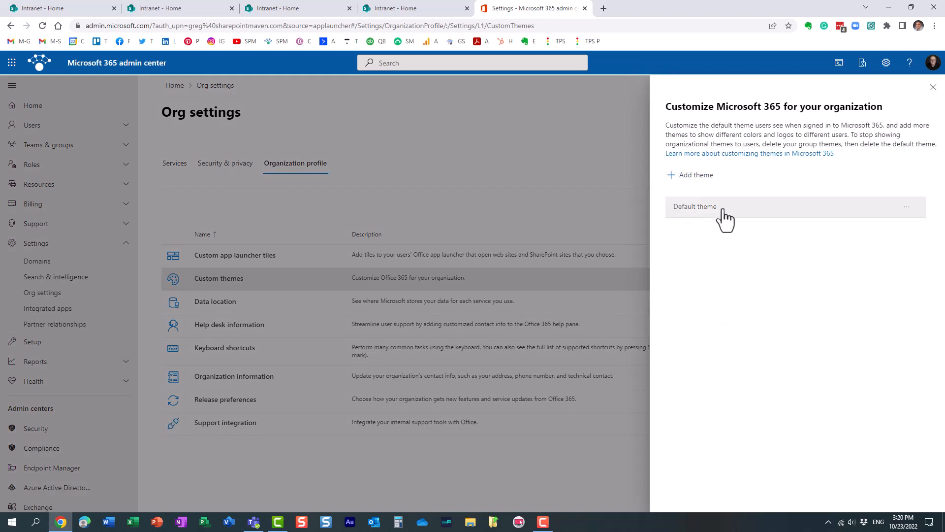
pyautogui.moveTo(768, 221)
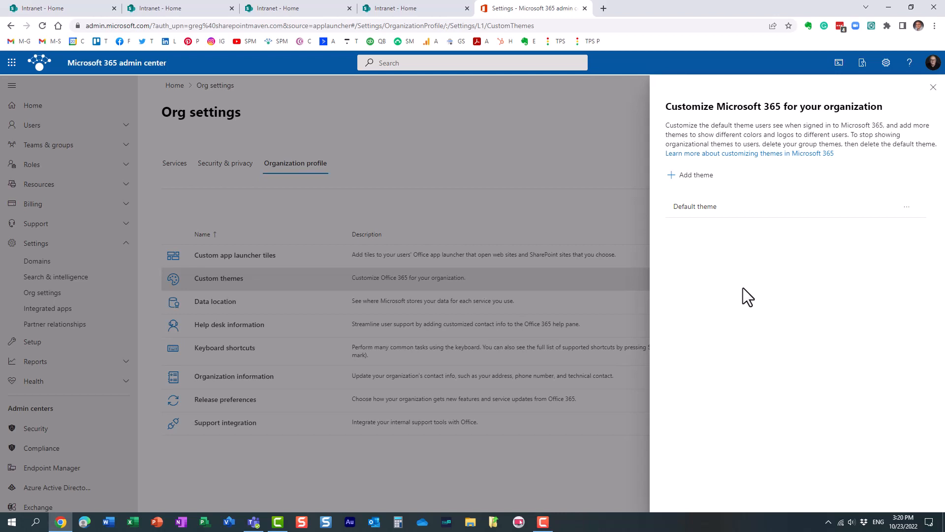
pyautogui.moveTo(741, 288)
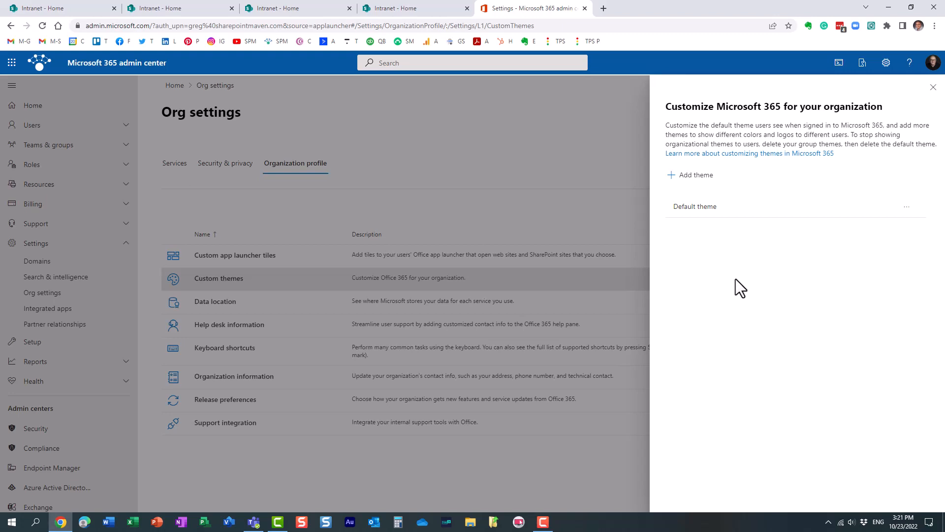
pyautogui.moveTo(708, 83)
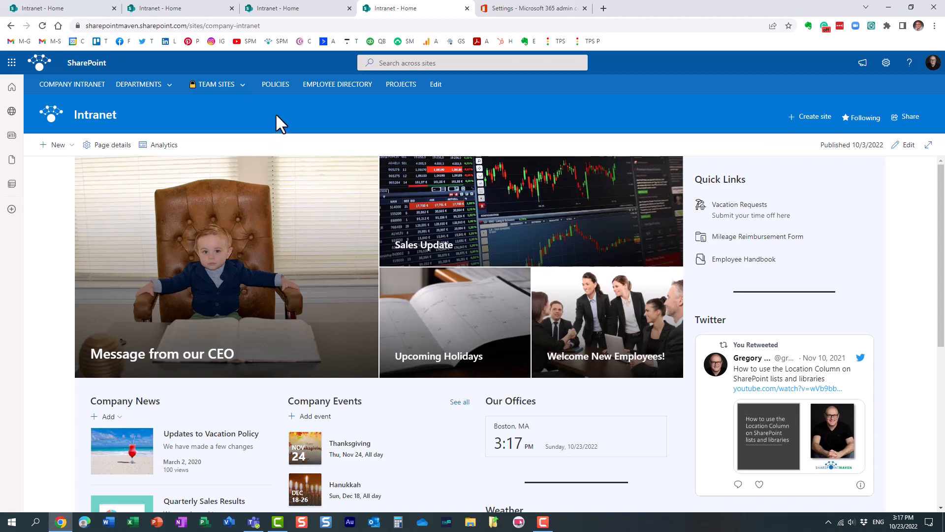
pyautogui.moveTo(619, 126)
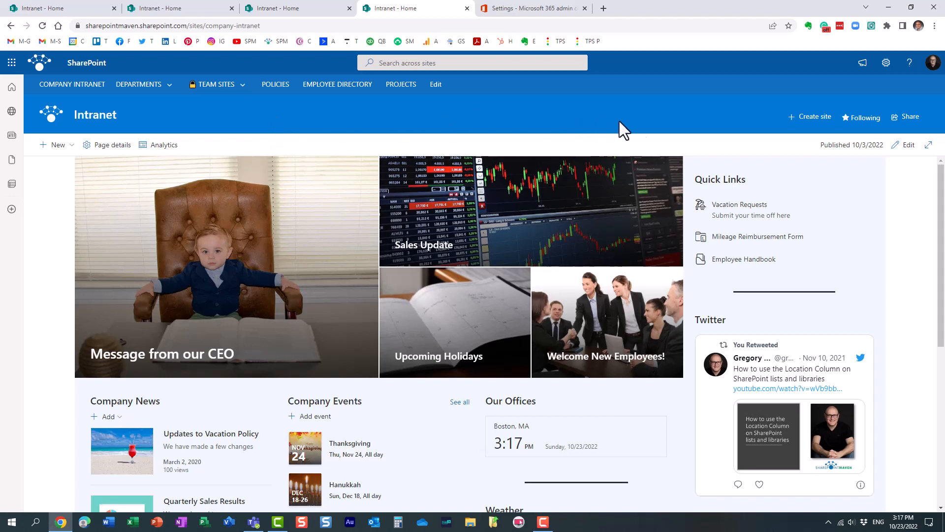
pyautogui.moveTo(686, 120)
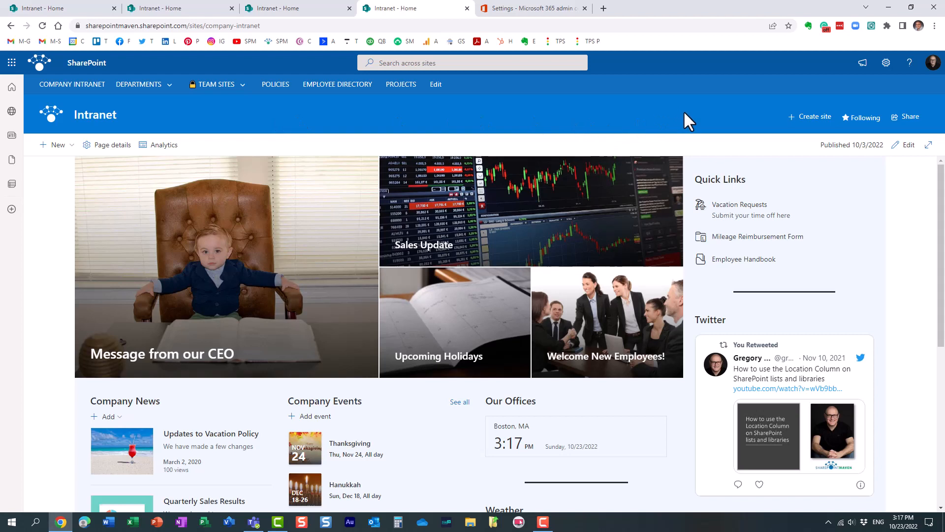